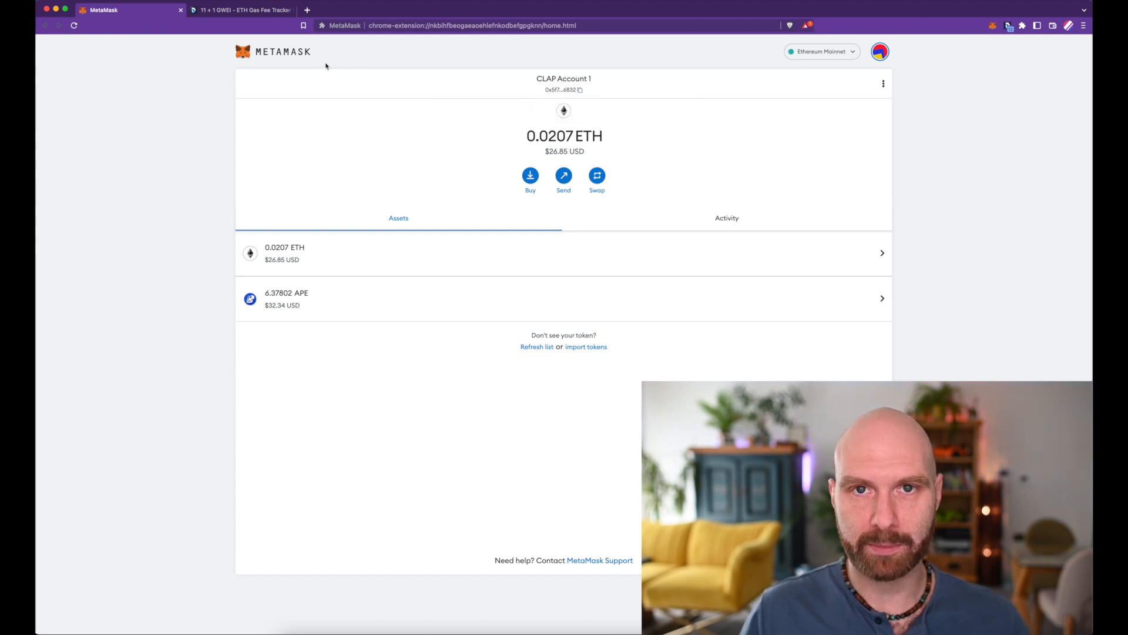
- Review Blocknative's Ethereum next-block base fee (~11.5 GWEI) and priority fee probabilities
left_click(241, 10)
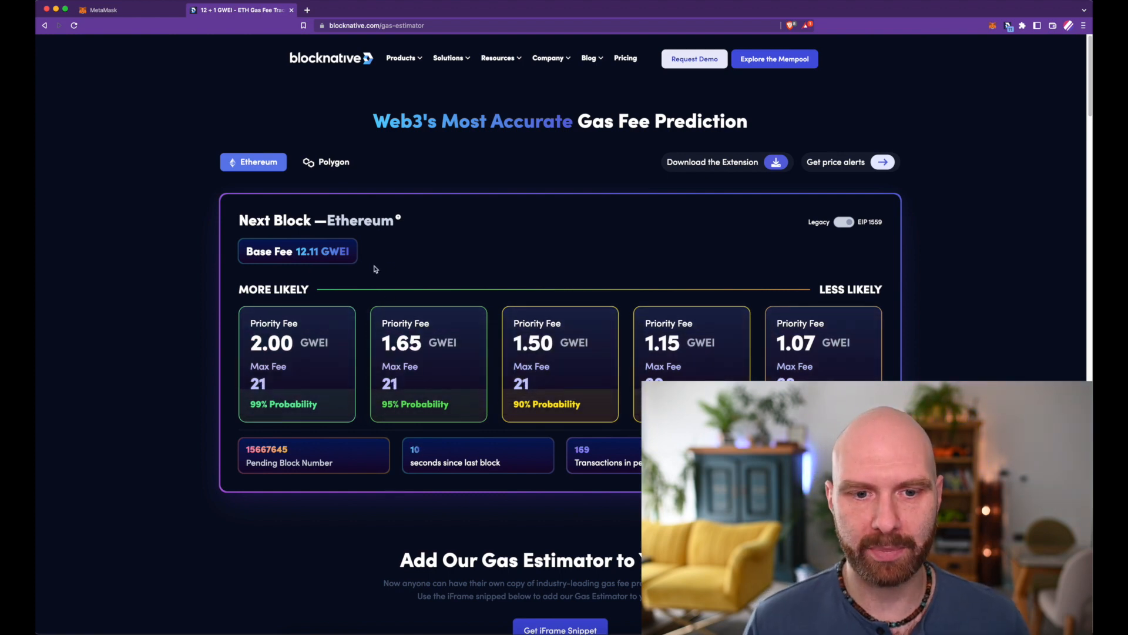
mouse_move(852, 318)
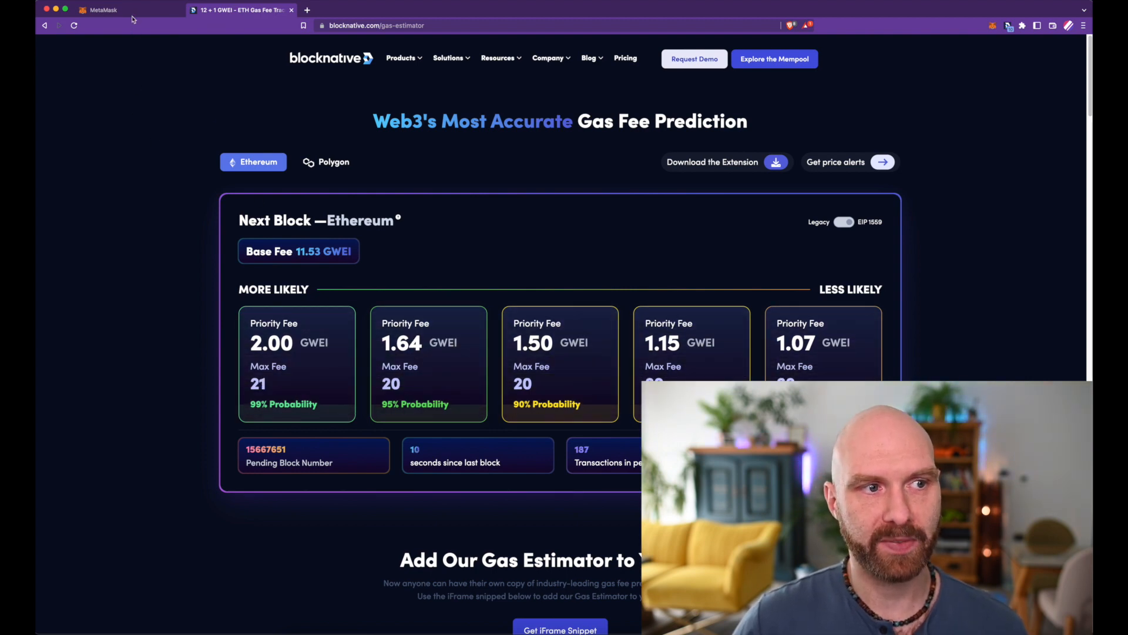
- Start a MetaMask send to a recent address with amount 0.1 and reach the confirmation screen
left_click(100, 9)
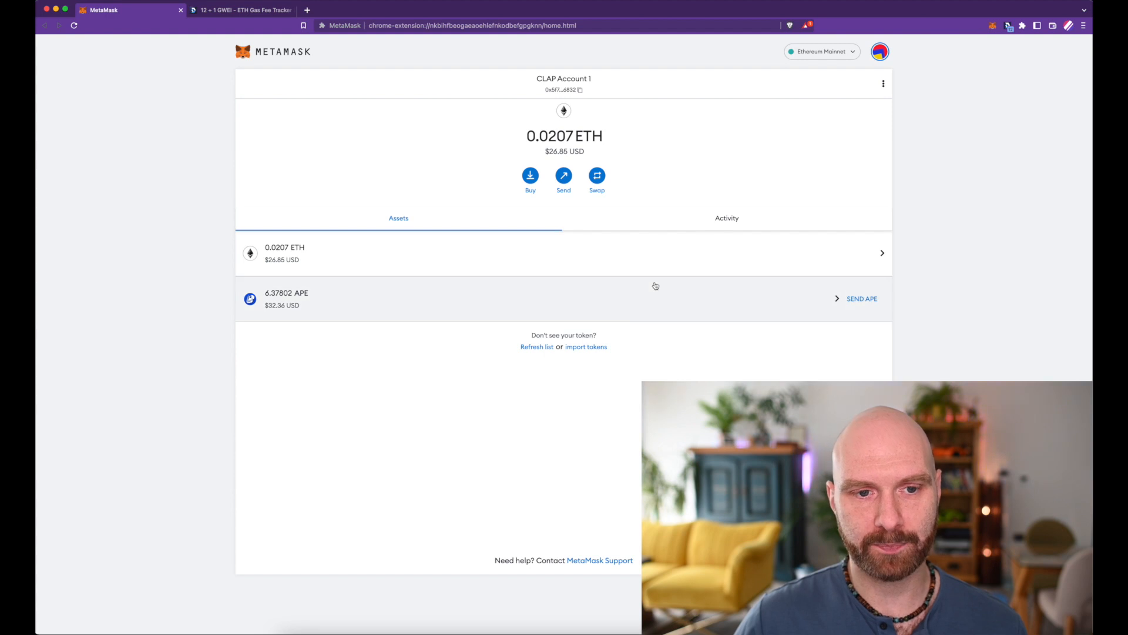
mouse_move(883, 115)
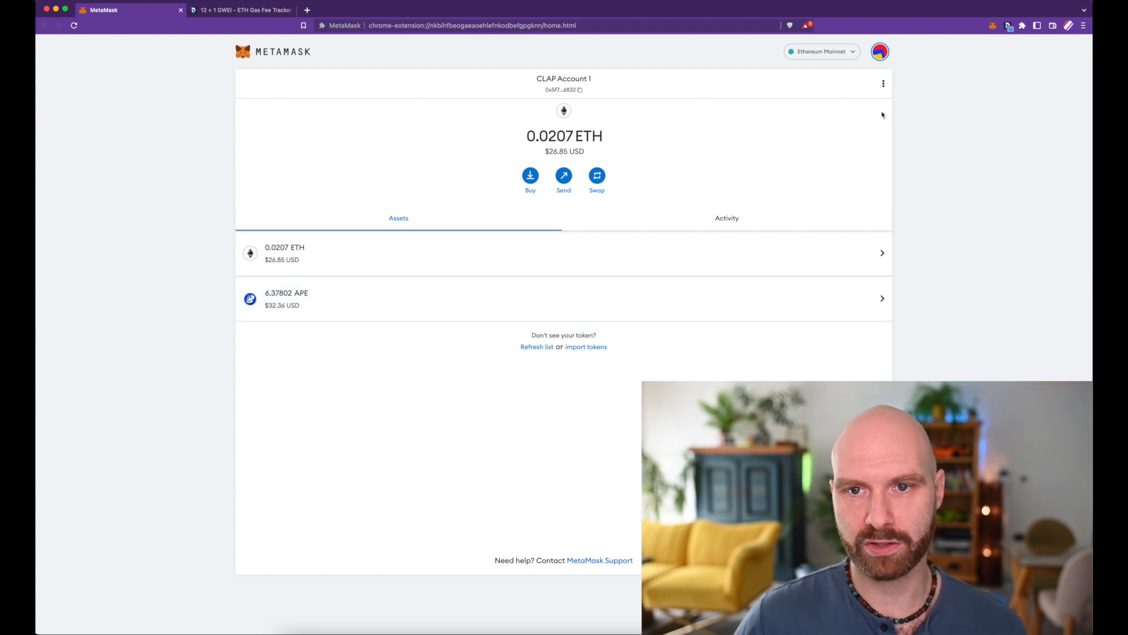
mouse_move(995, 40)
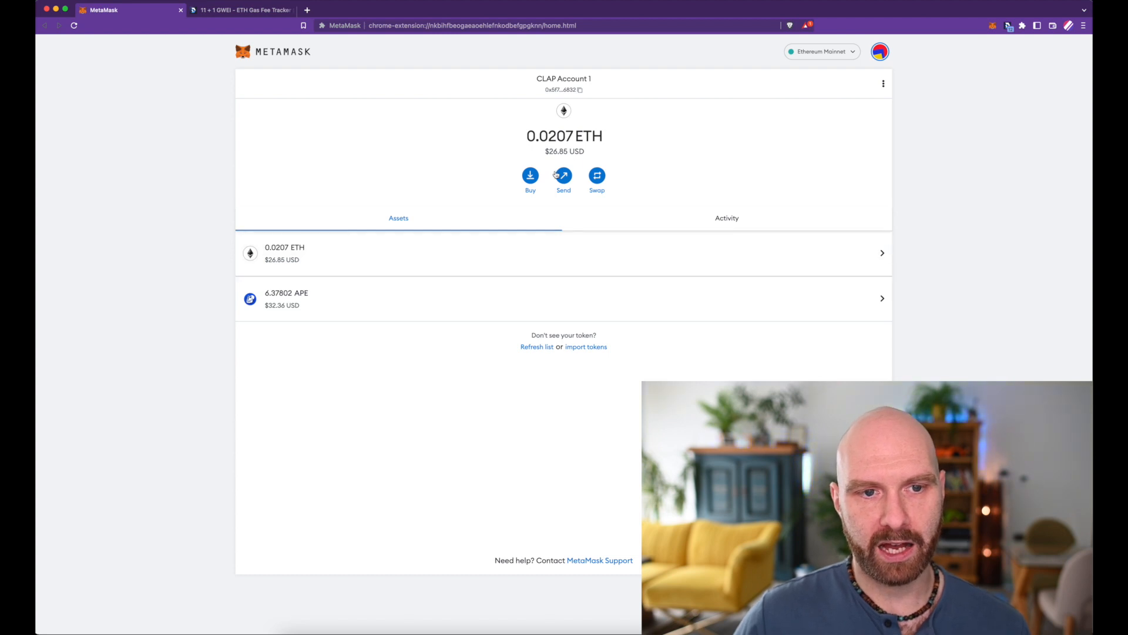
left_click(564, 177)
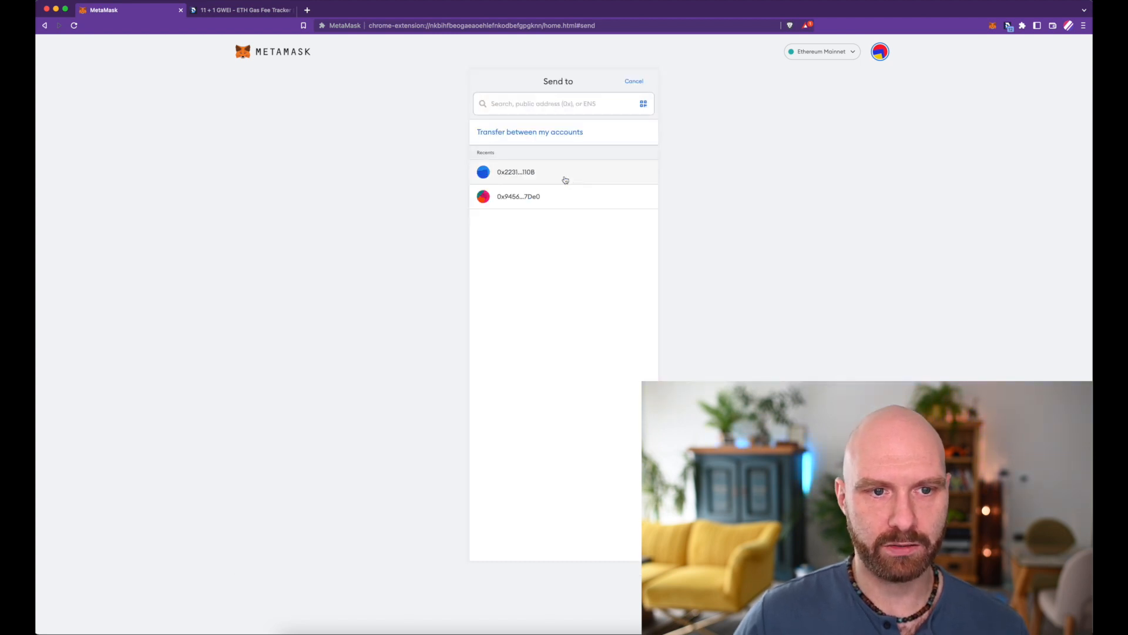
left_click(518, 196)
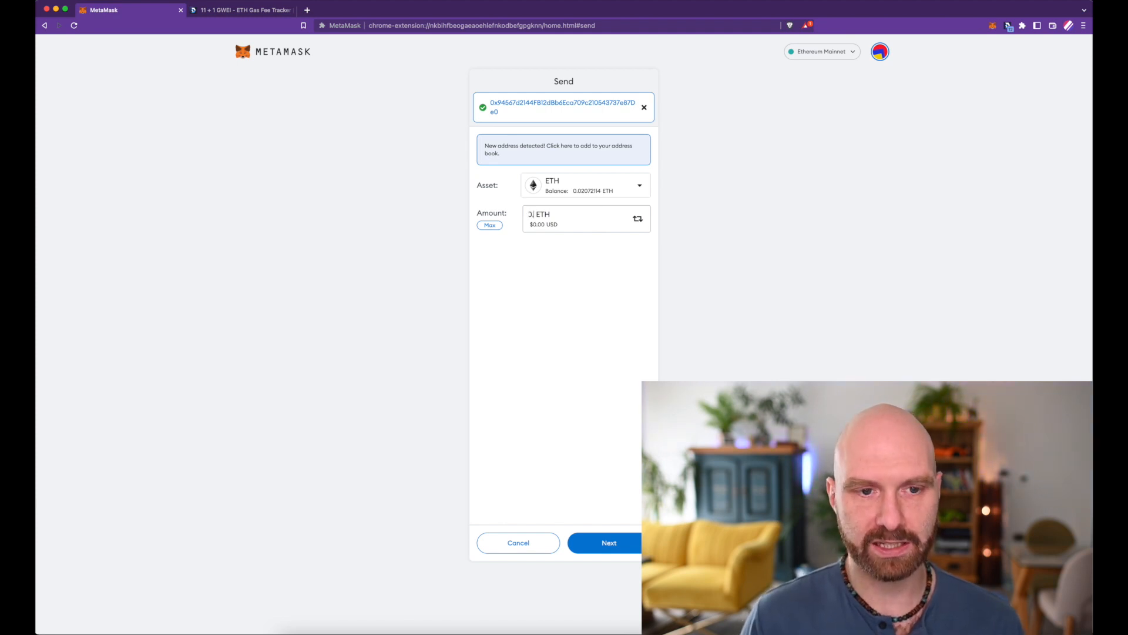
type("0.1")
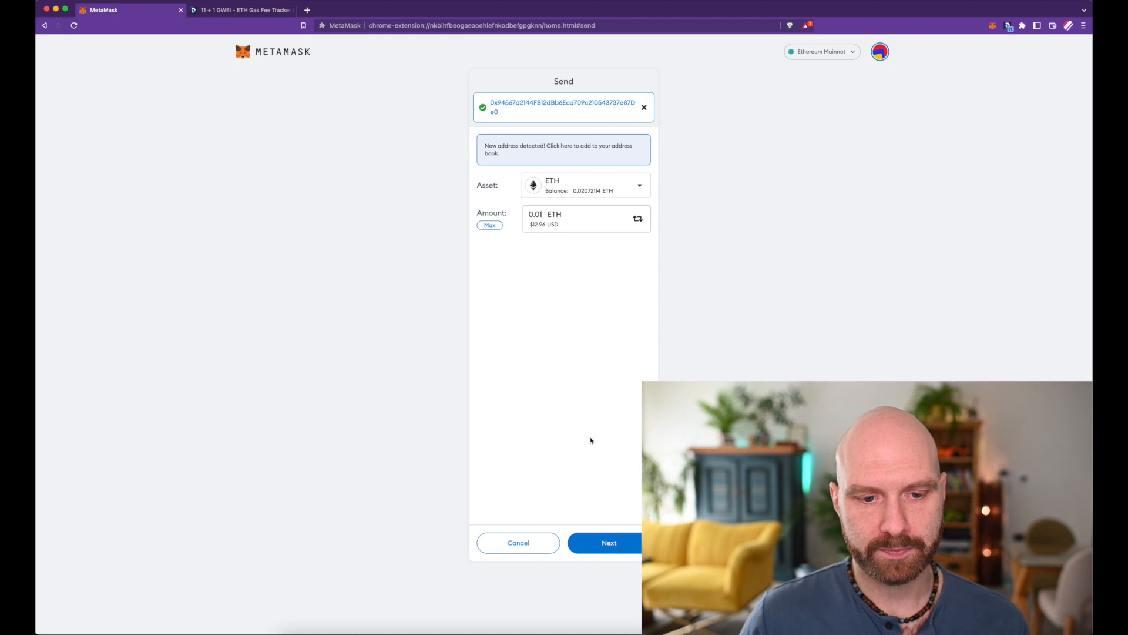
left_click(609, 543)
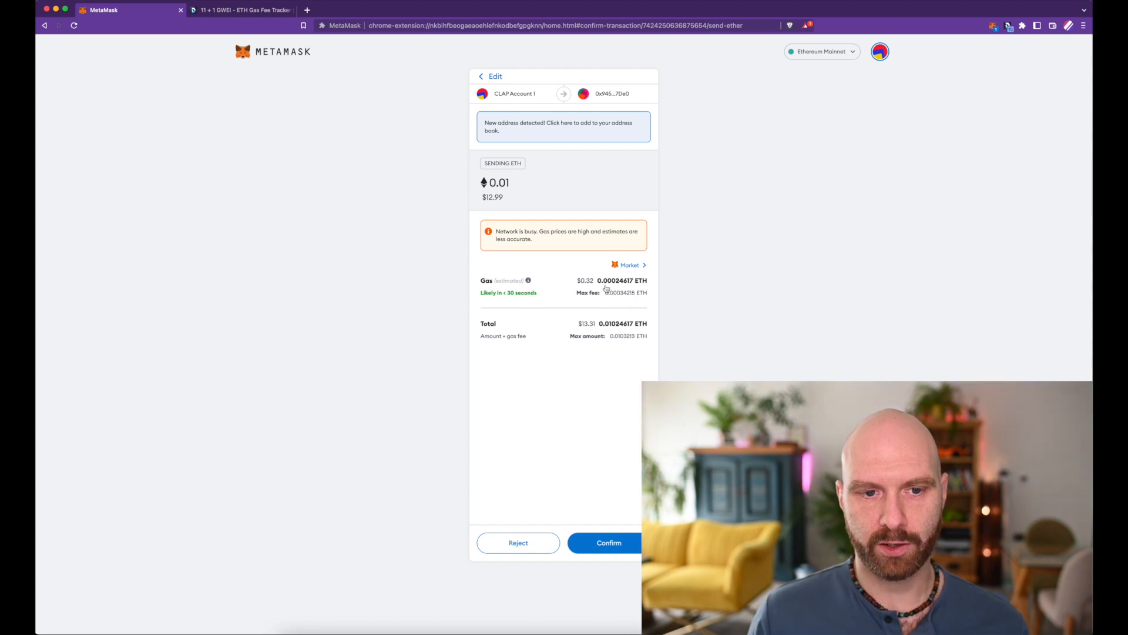
left_click(609, 543)
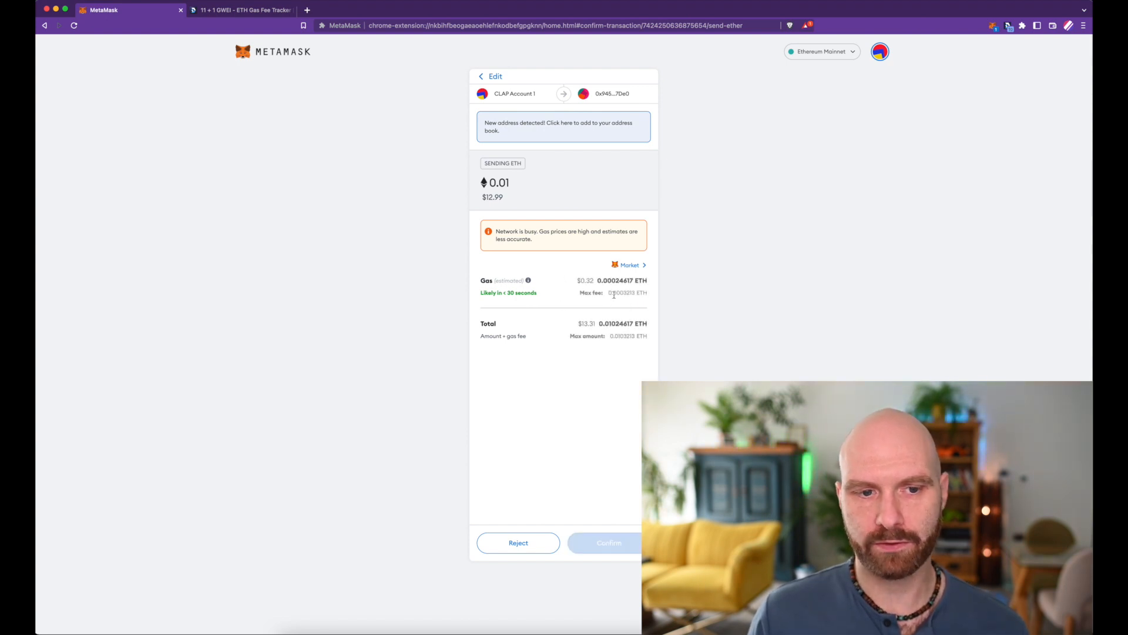
mouse_move(627, 292)
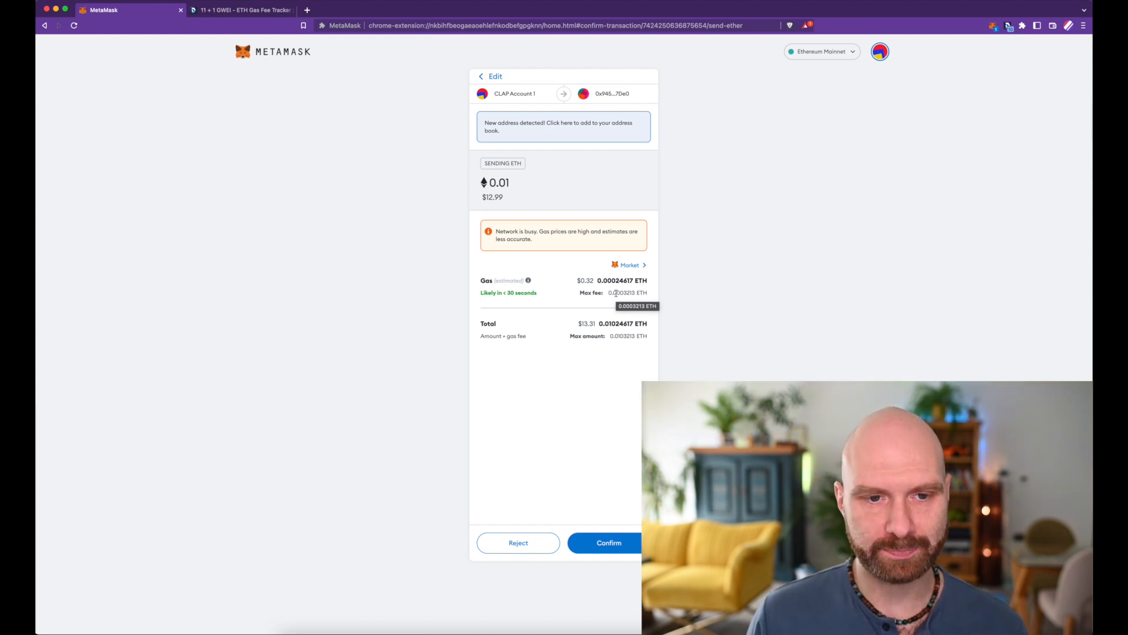
mouse_move(546, 250)
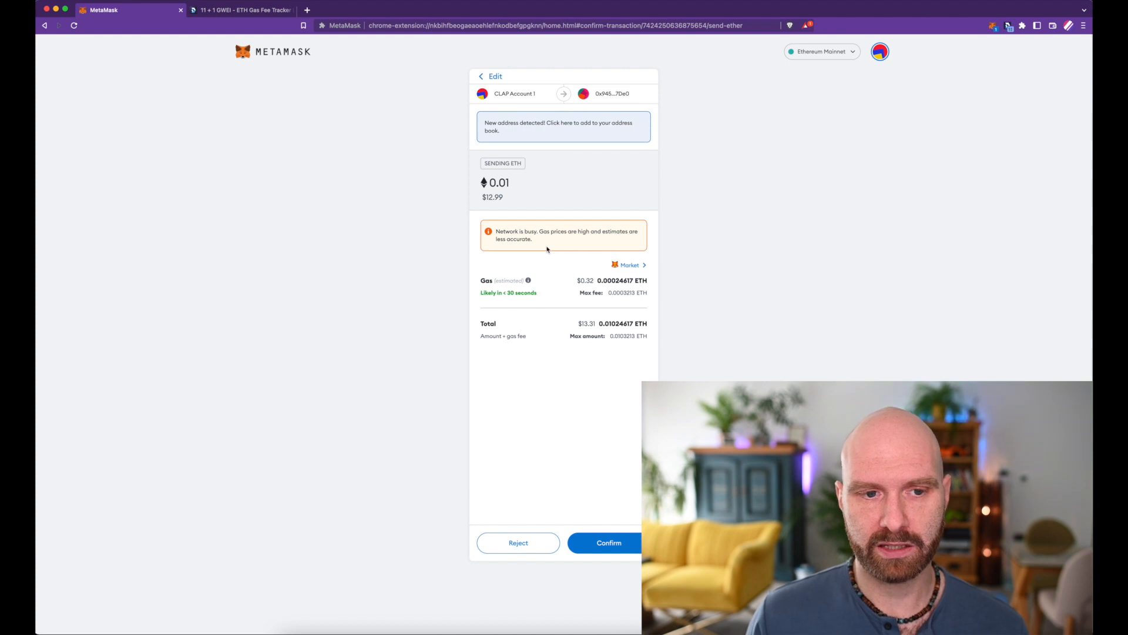
mouse_move(605, 259)
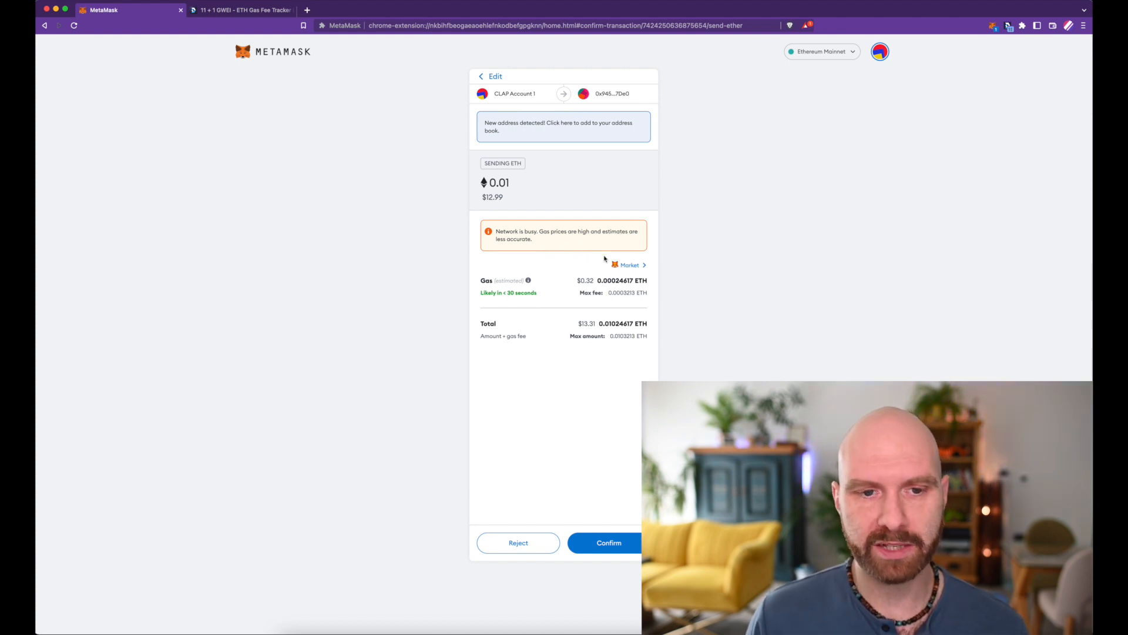
mouse_move(628, 265)
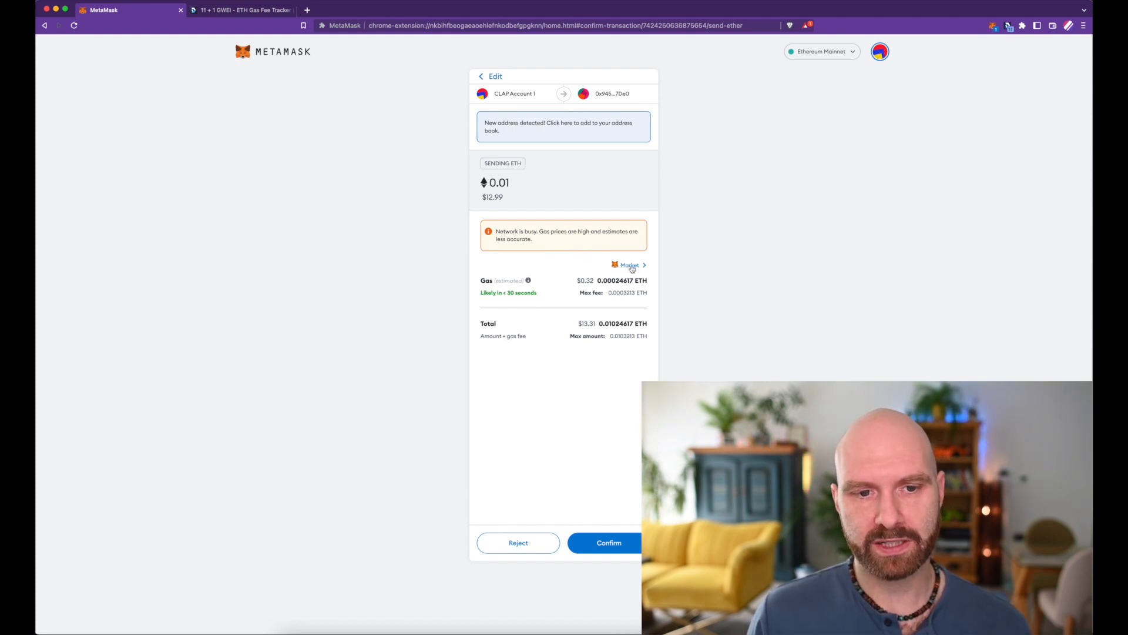
- Review the Edit gas fee options (Low, Market, Aggressive, Advanced) for the pending send
left_click(627, 265)
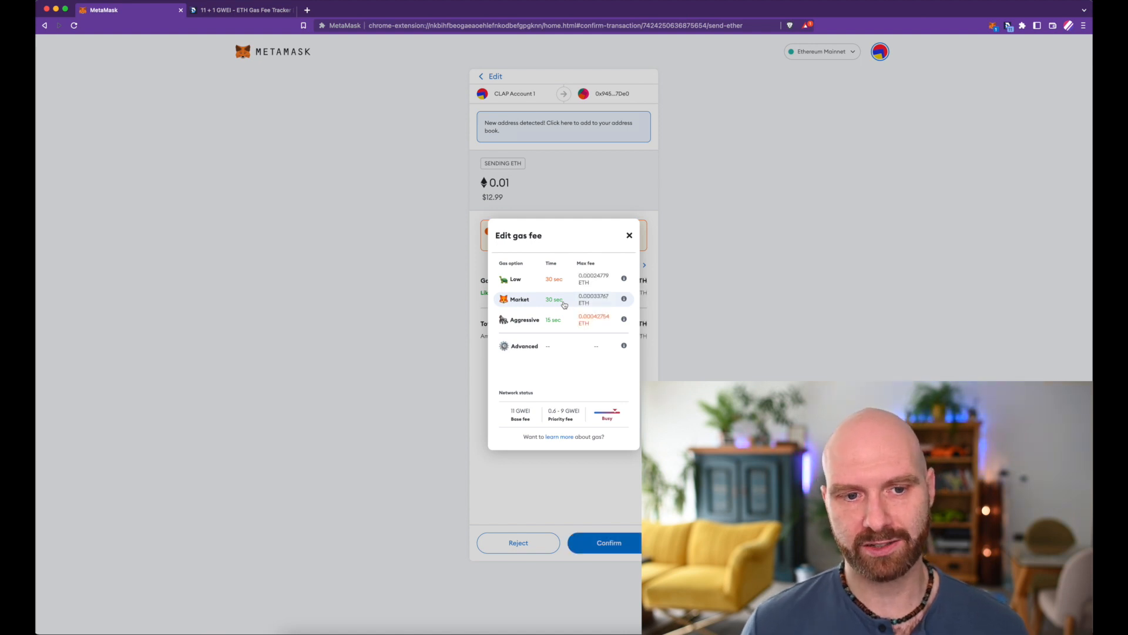
mouse_move(563, 302)
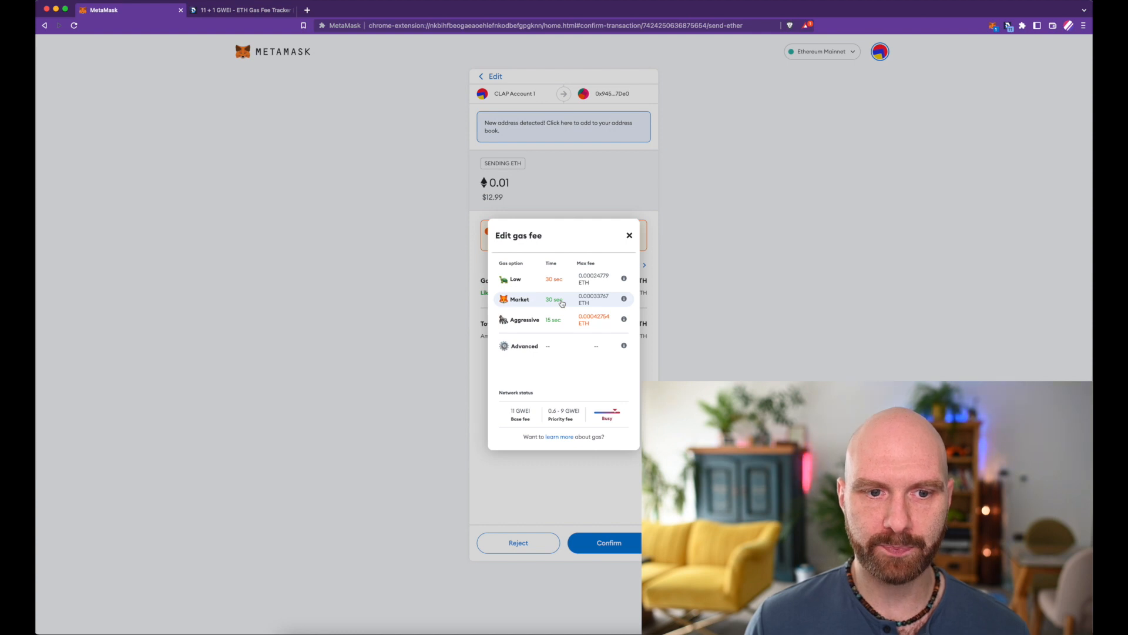
mouse_move(515, 279)
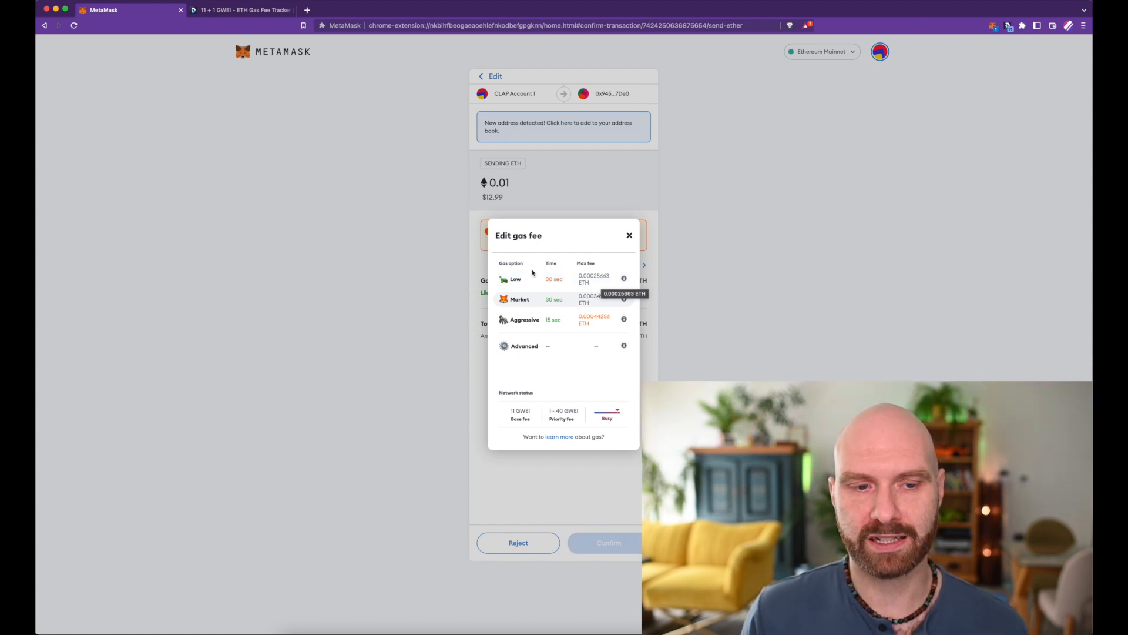
left_click(516, 279)
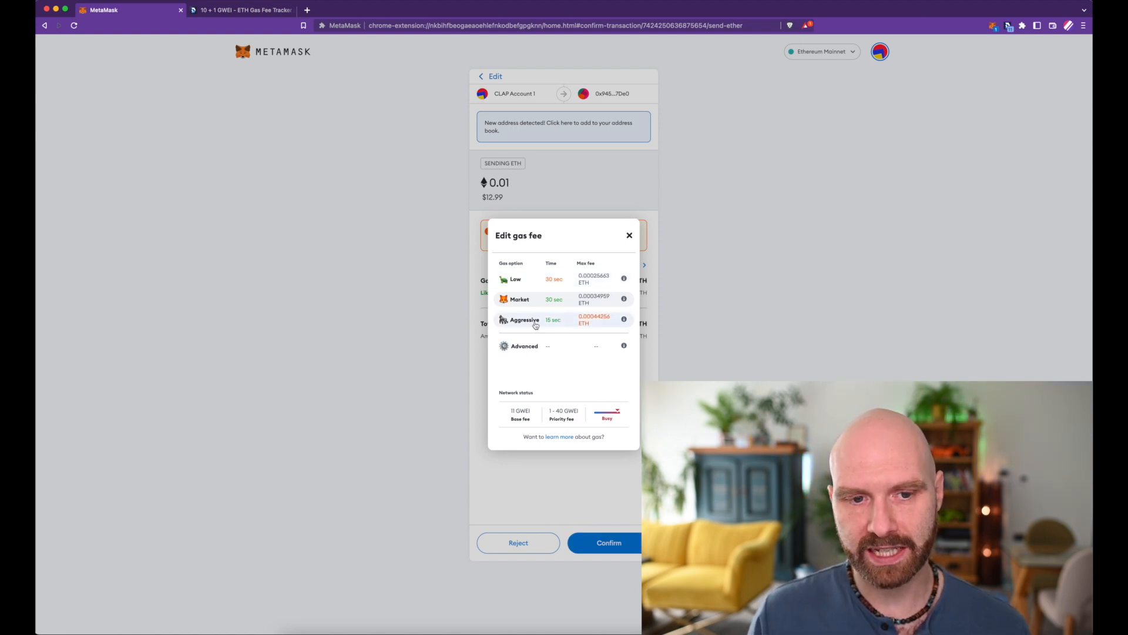
mouse_move(607, 315)
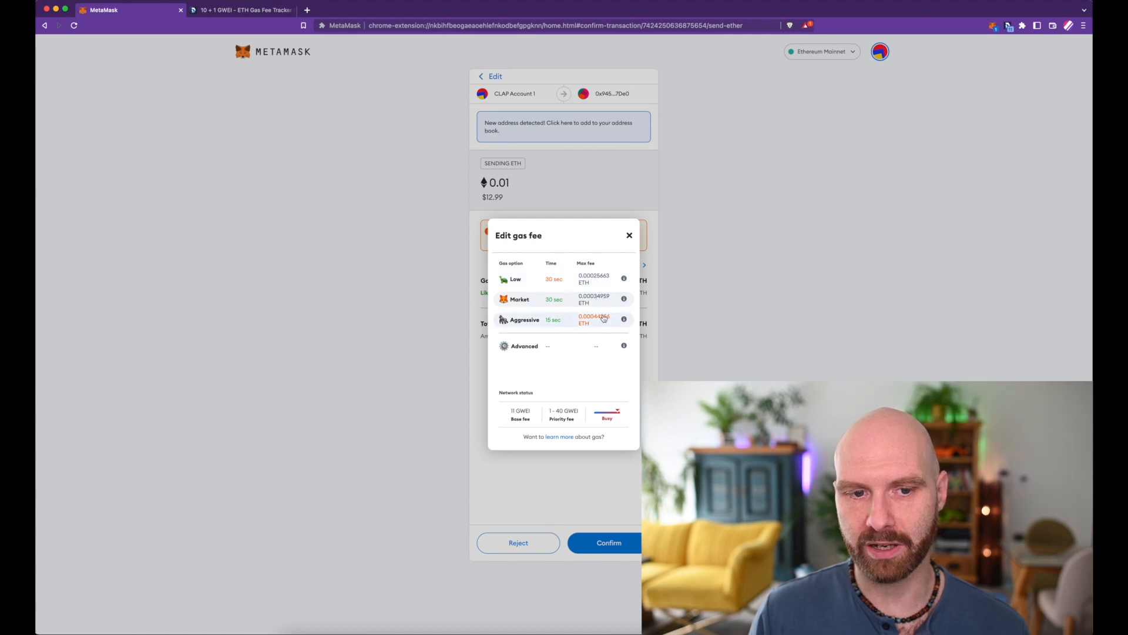
mouse_move(602, 280)
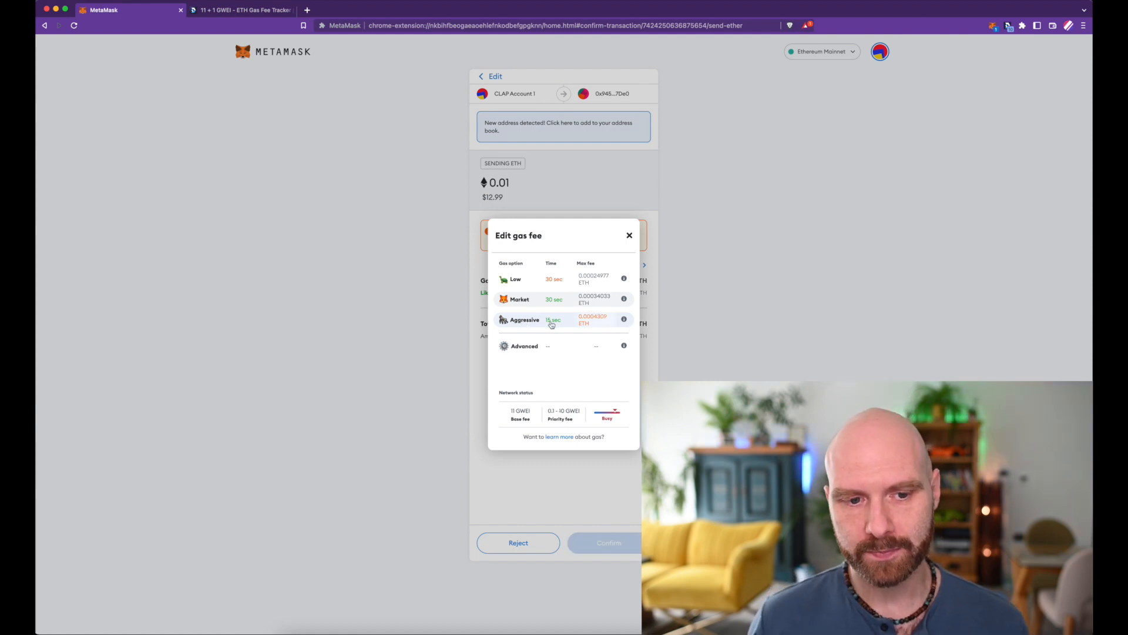
left_click(552, 319)
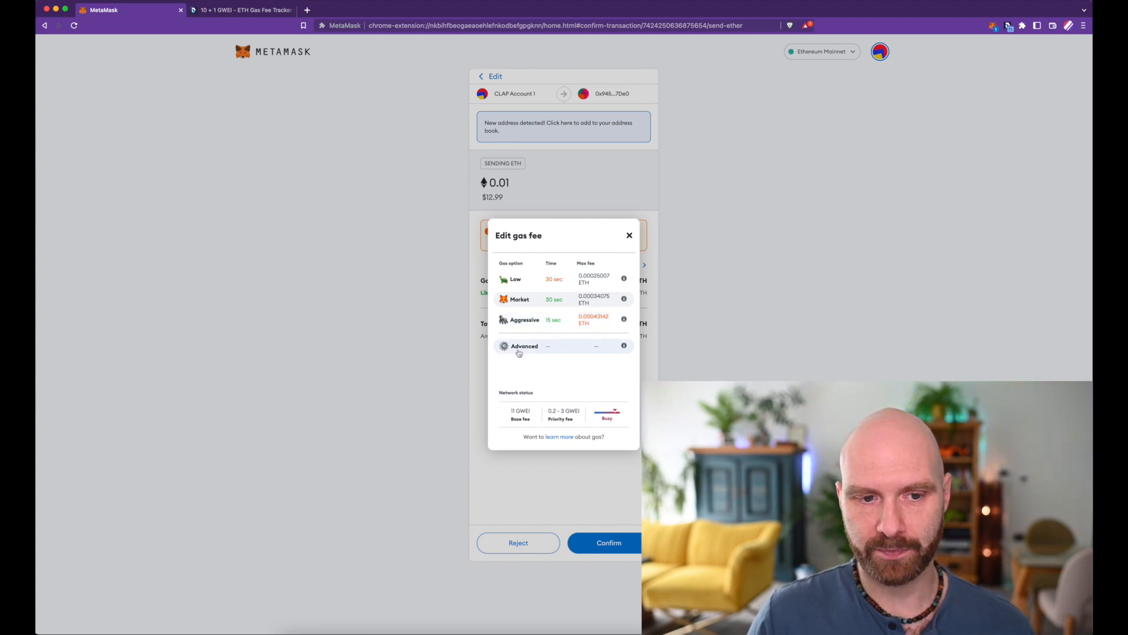
mouse_move(698, 317)
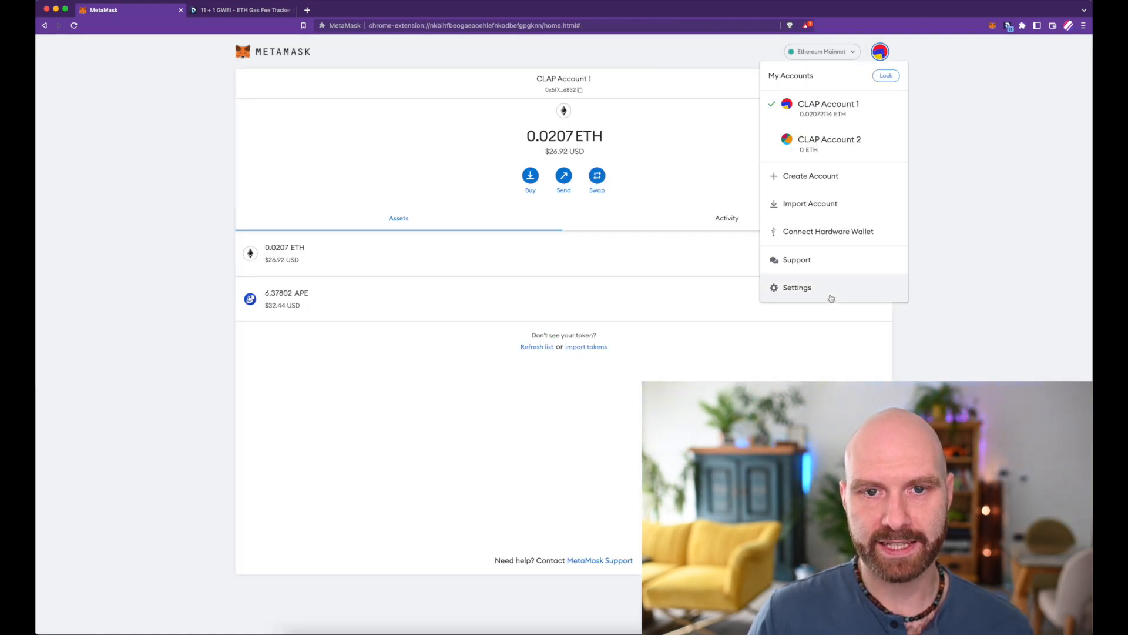
left_click(797, 288)
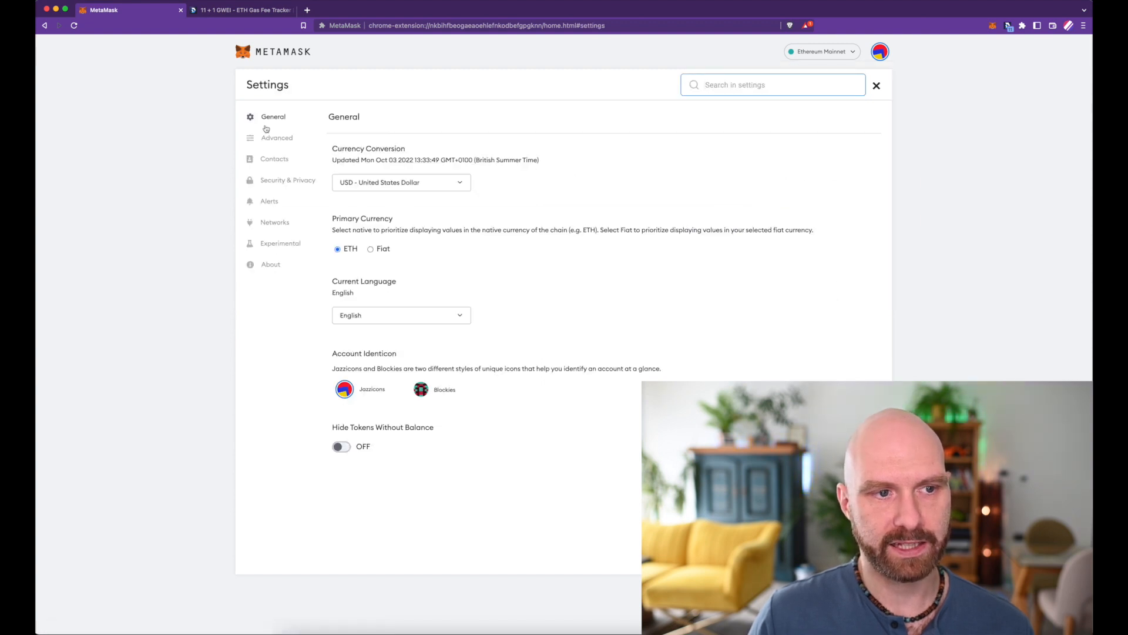
left_click(276, 138)
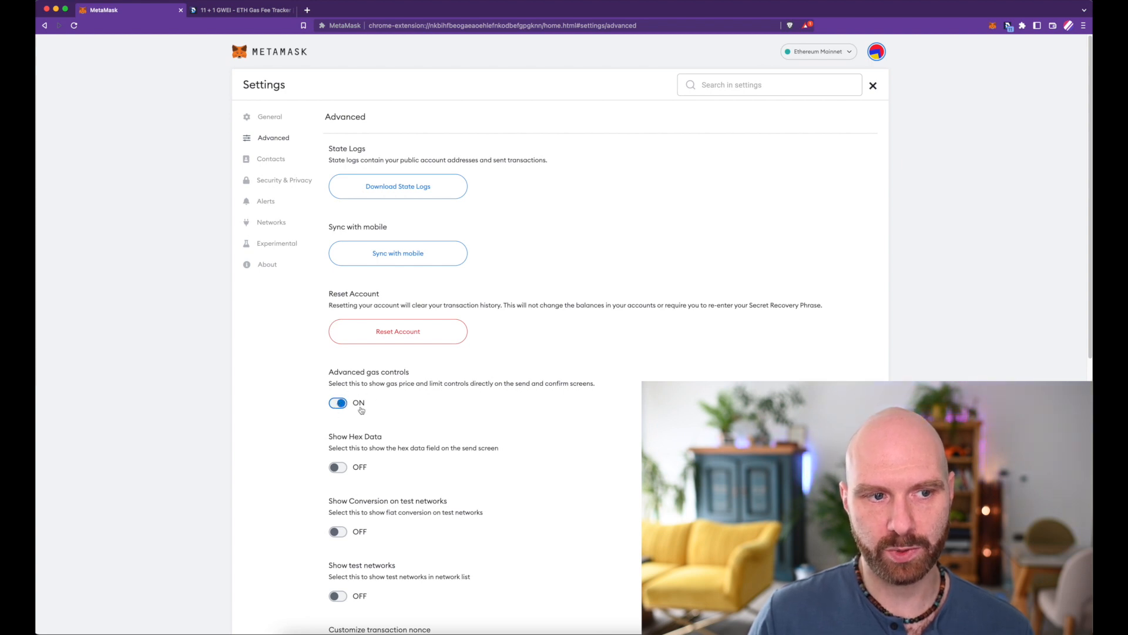
left_click(280, 243)
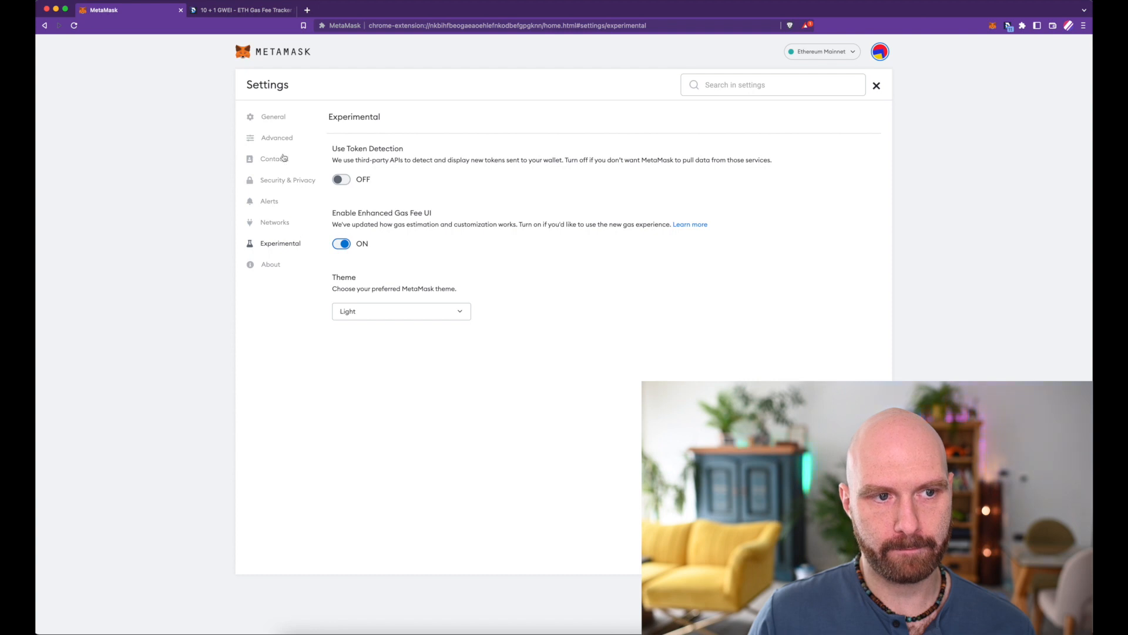
left_click(276, 138)
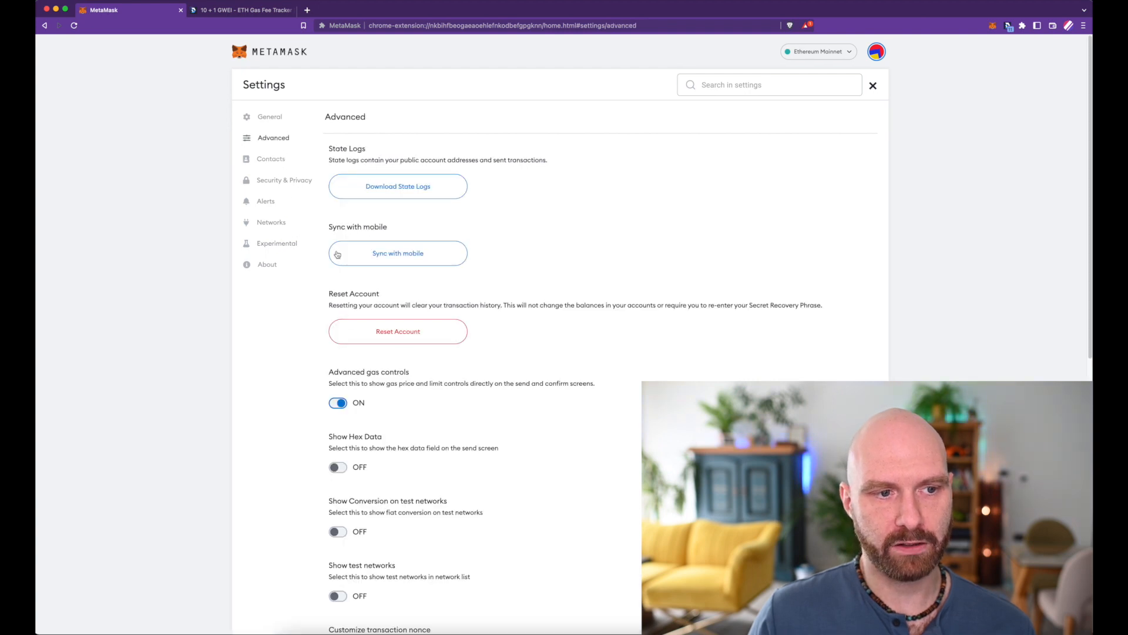
left_click(276, 244)
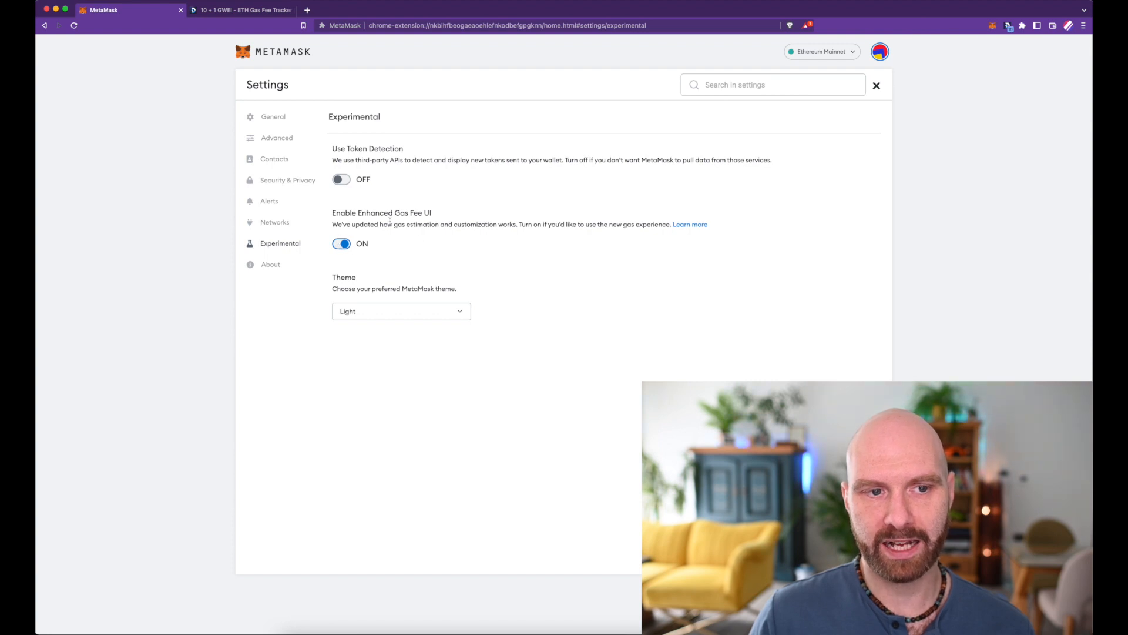
mouse_move(400, 240)
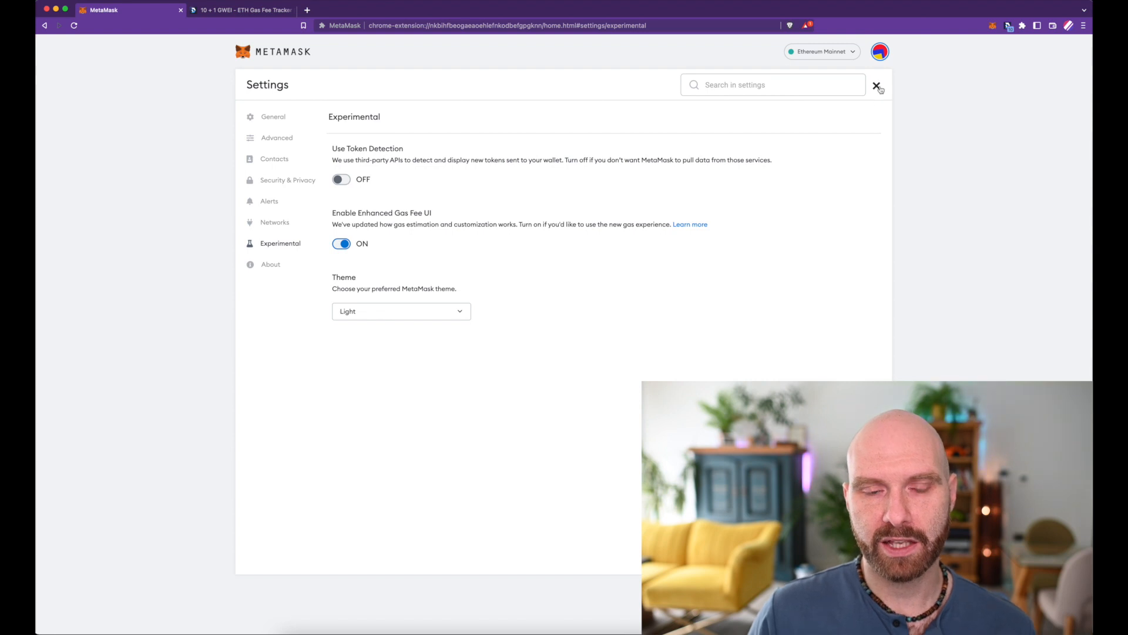
- Leave Settings and prepare a 0 ETH send to CLAP Account 1, reaching its confirmation screen
left_click(878, 87)
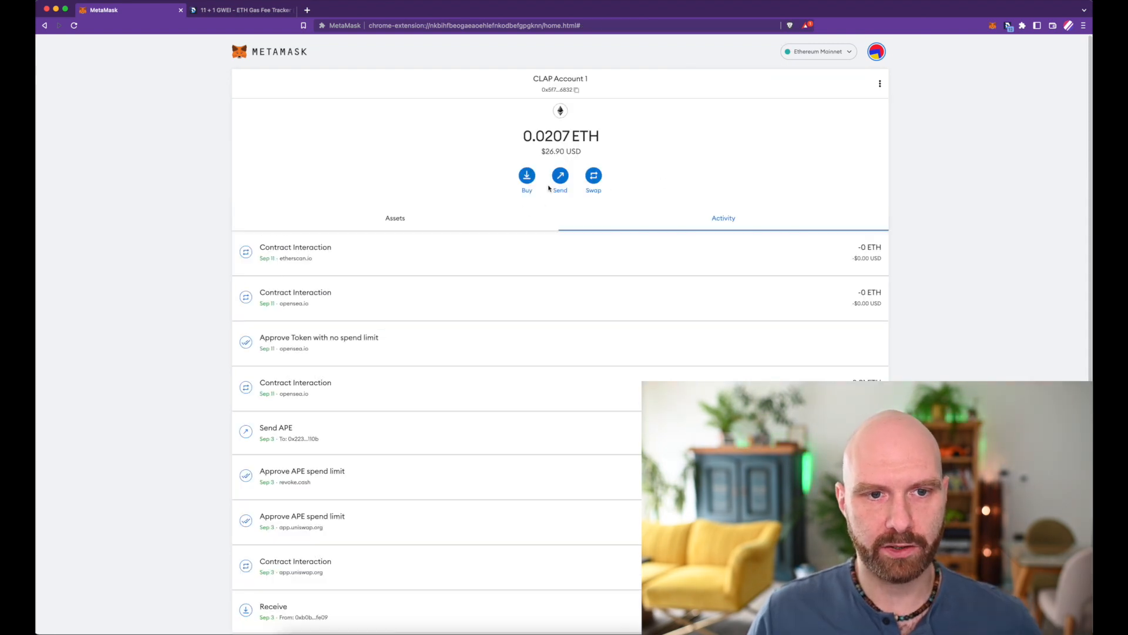
left_click(559, 175)
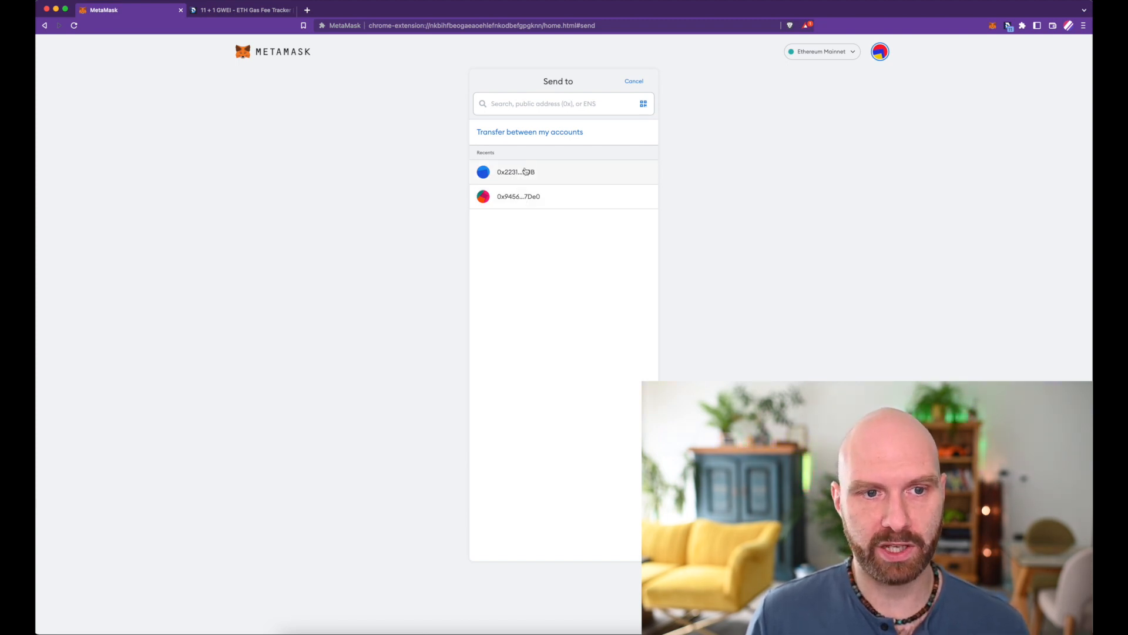
left_click(633, 81)
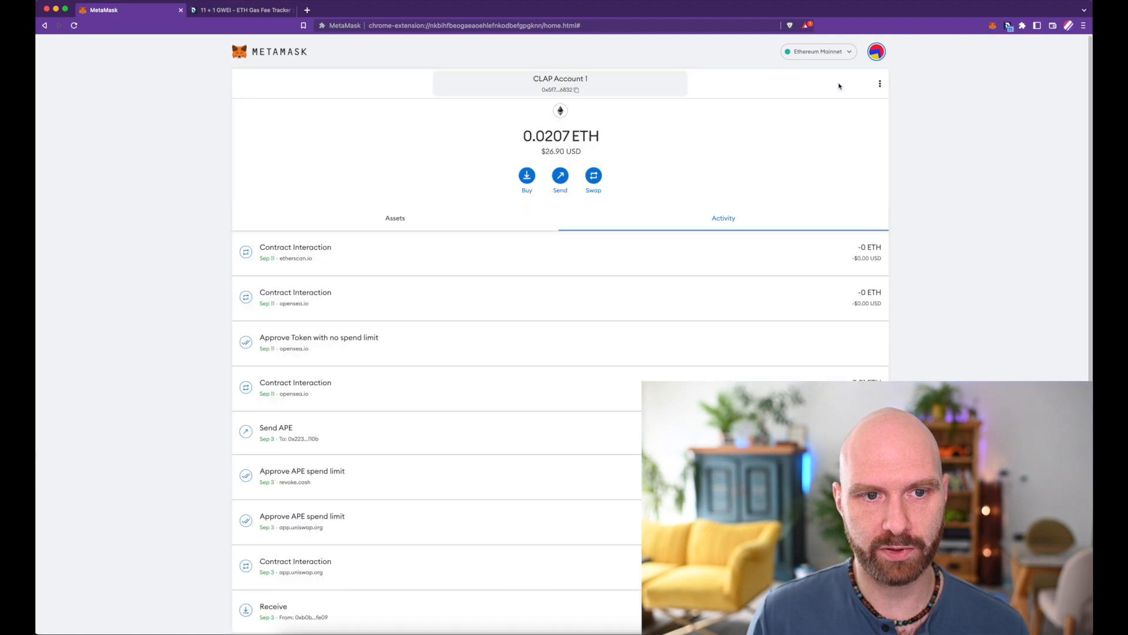
mouse_move(560, 89)
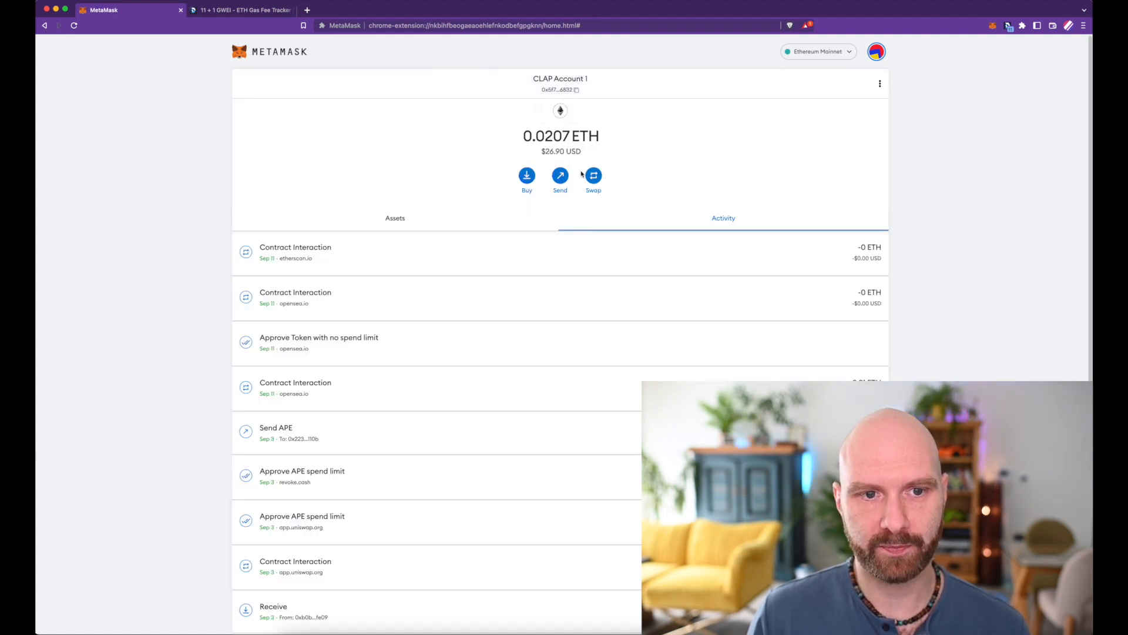
left_click(560, 176)
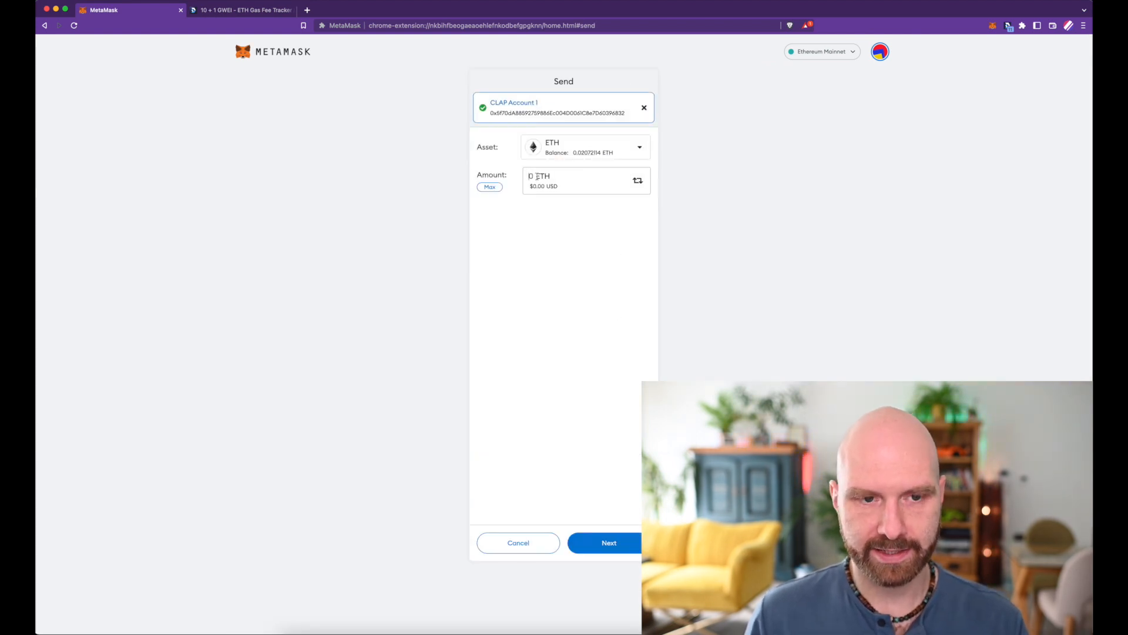
left_click(608, 542)
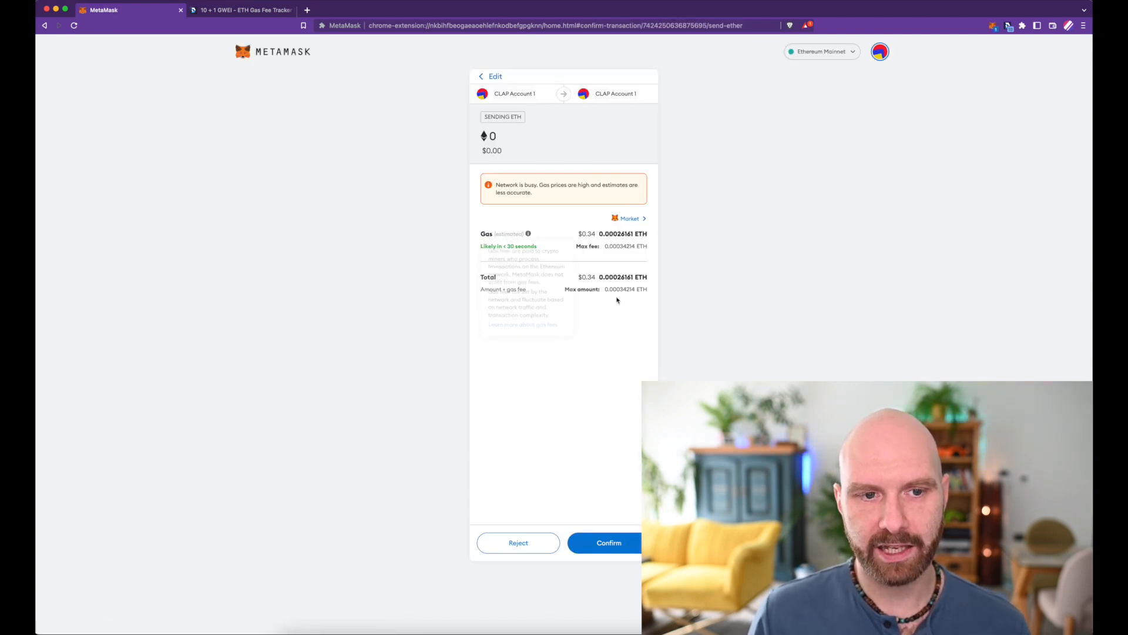
- In Advanced gas fee settings, raise the priority fee to 10 GWEI
left_click(626, 218)
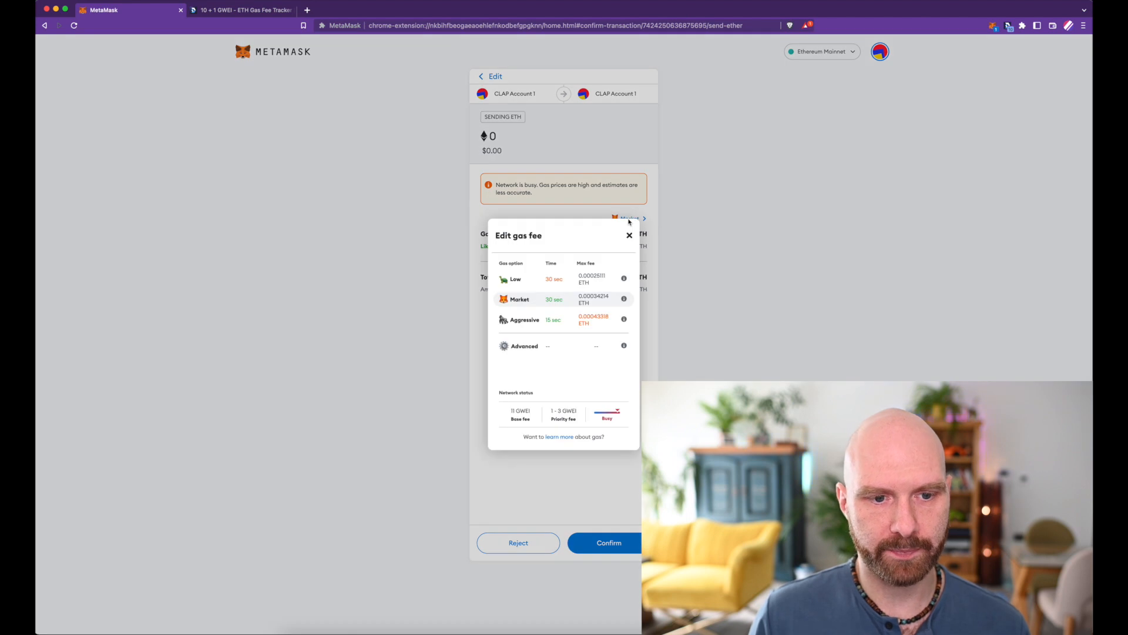
left_click(524, 346)
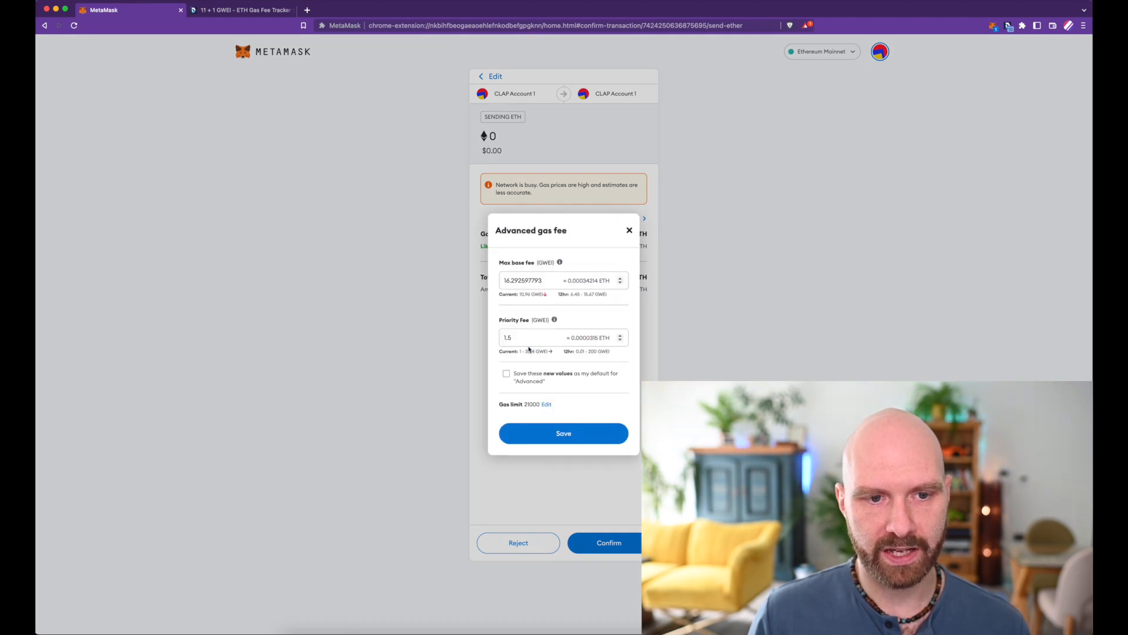
mouse_move(572, 289)
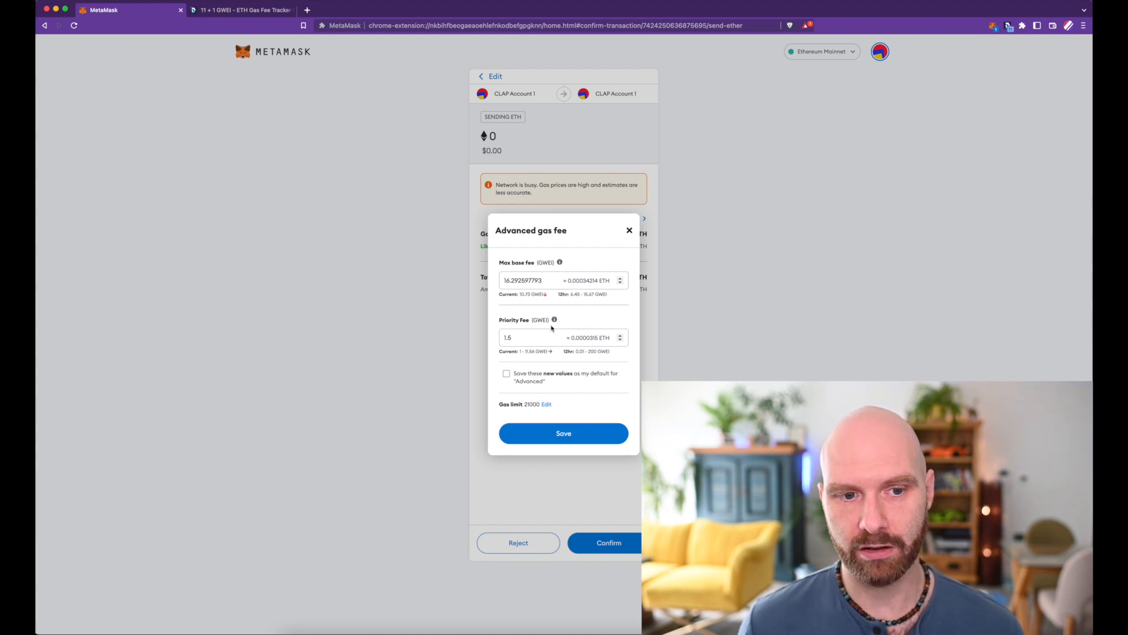
left_click(532, 336)
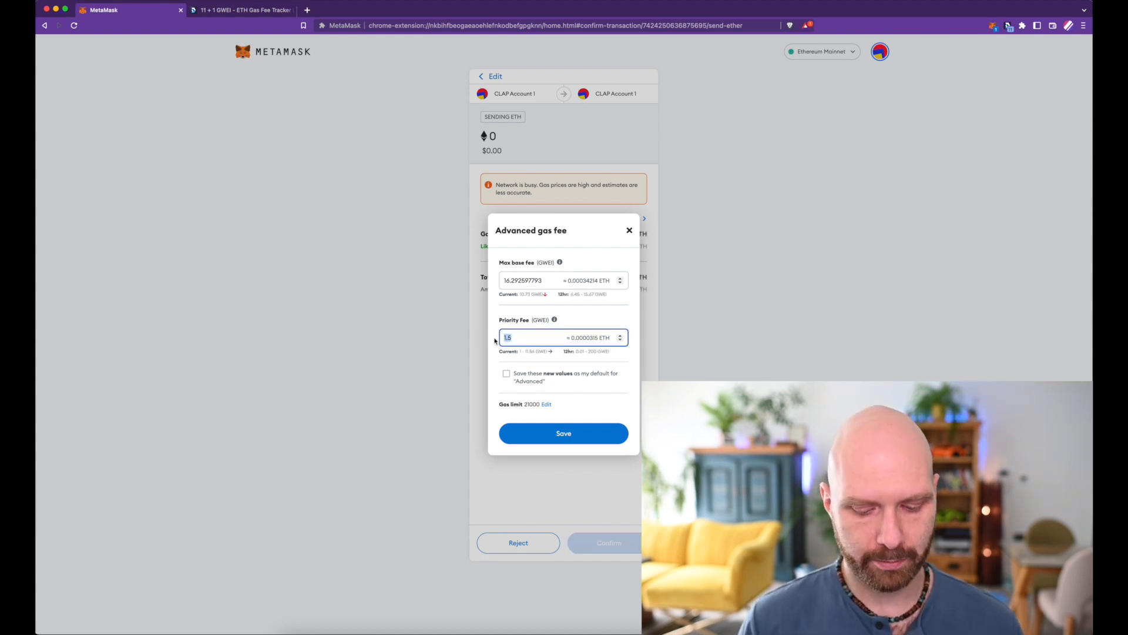
type("10")
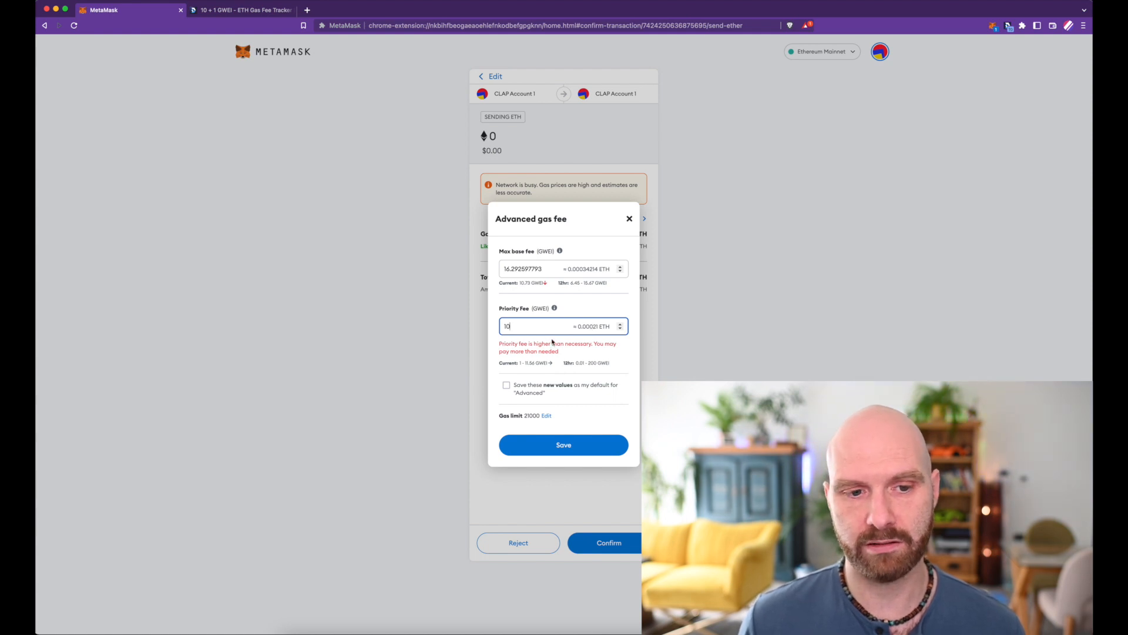
mouse_move(560, 338)
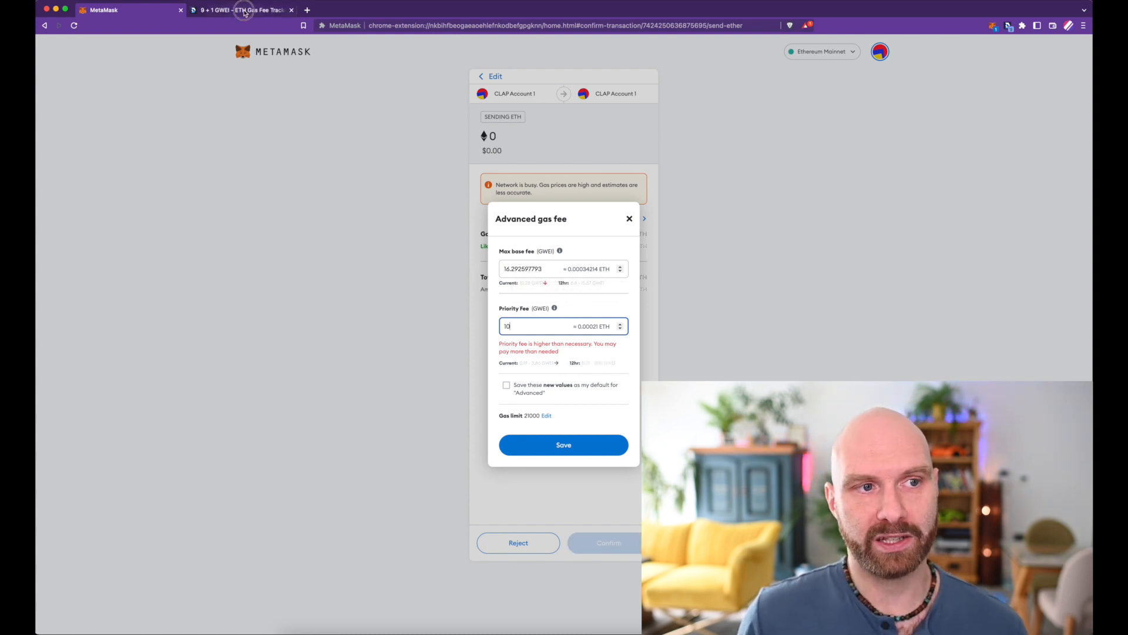
left_click(241, 10)
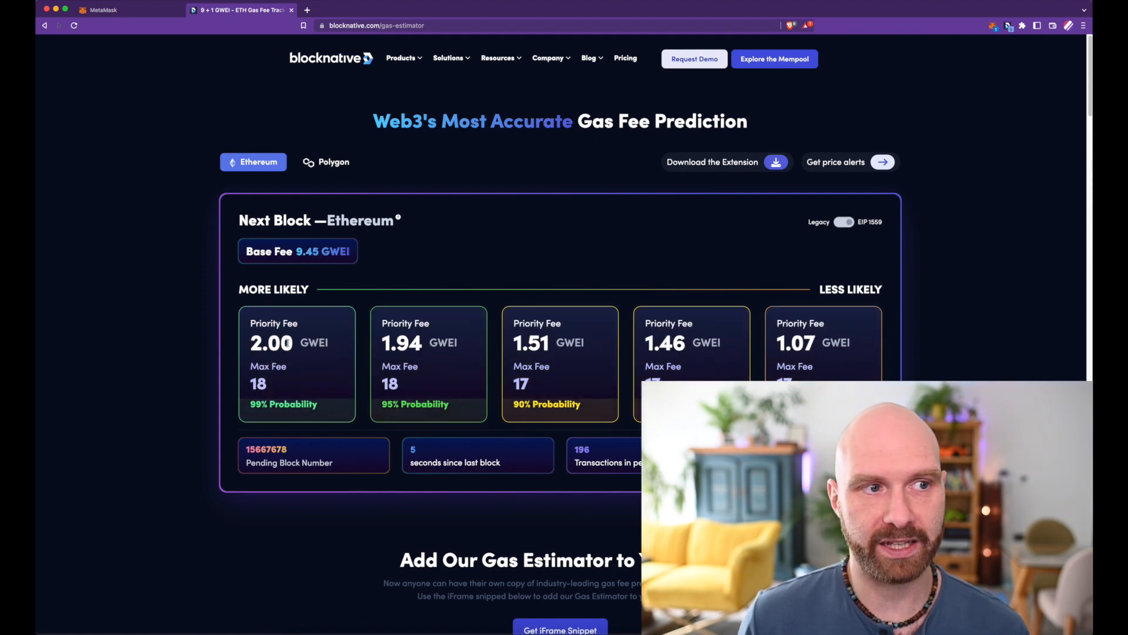
left_click(100, 10)
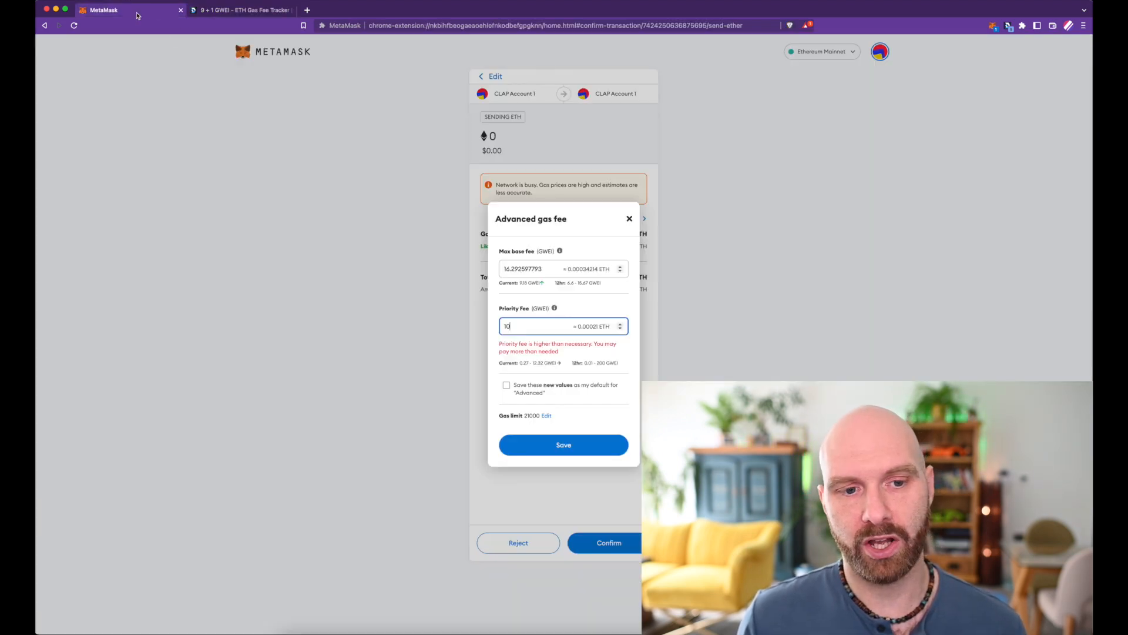
mouse_move(308, 122)
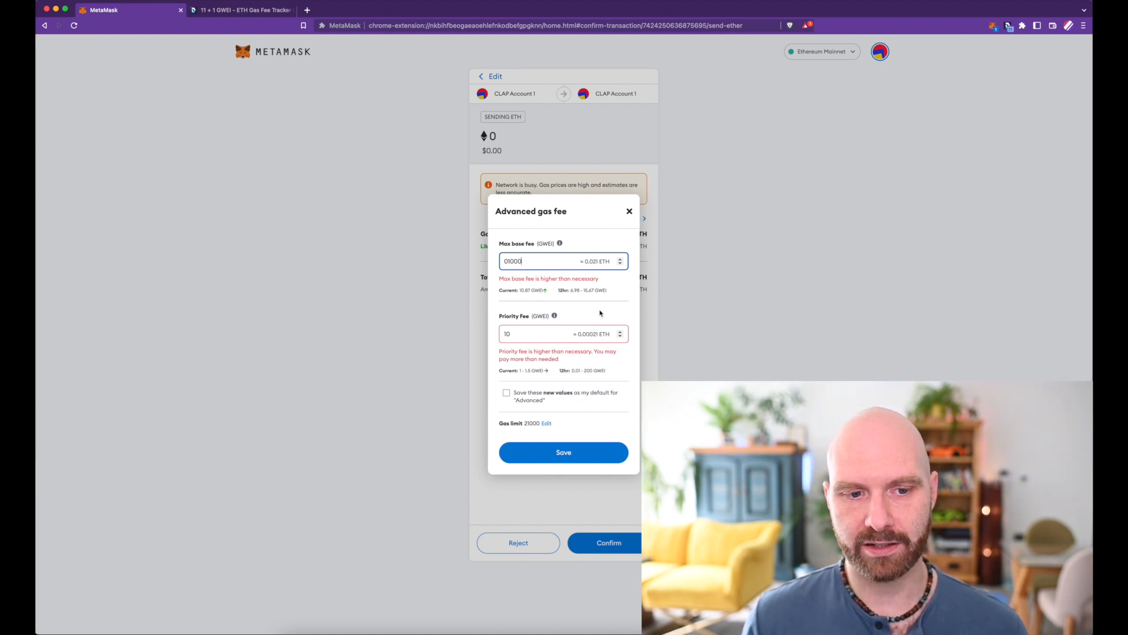
mouse_move(543, 439)
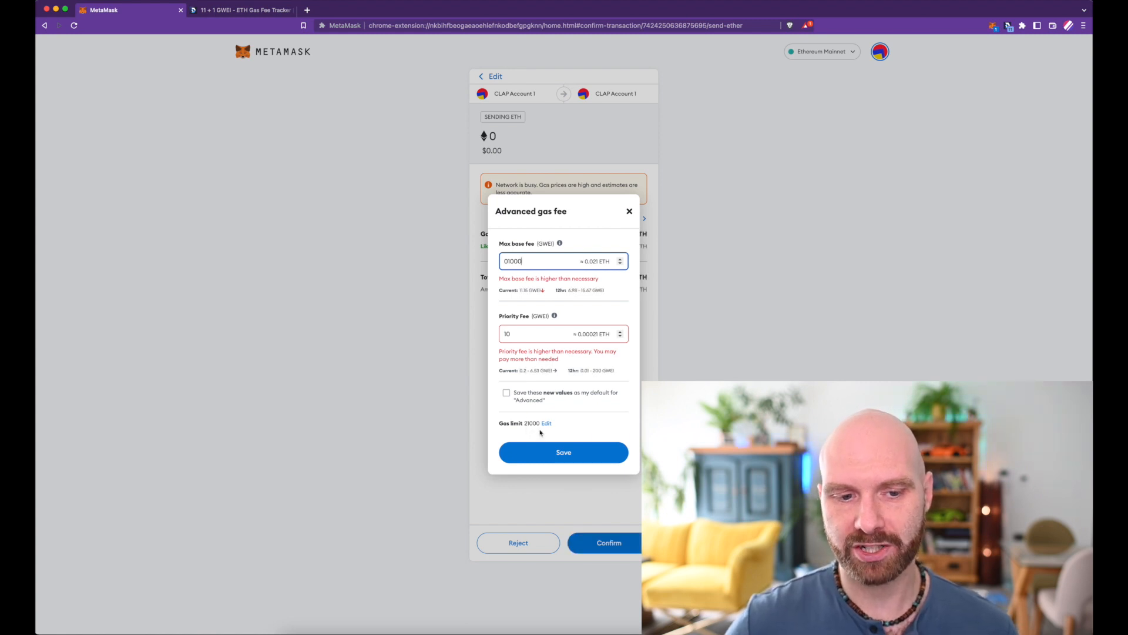
mouse_move(561, 435)
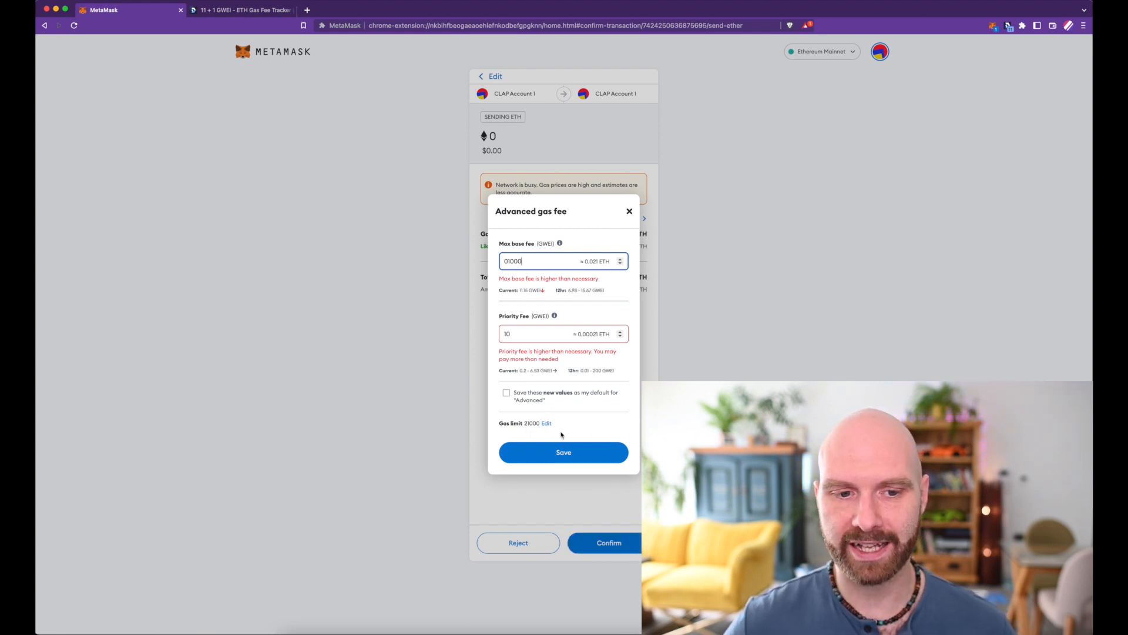
mouse_move(551, 429)
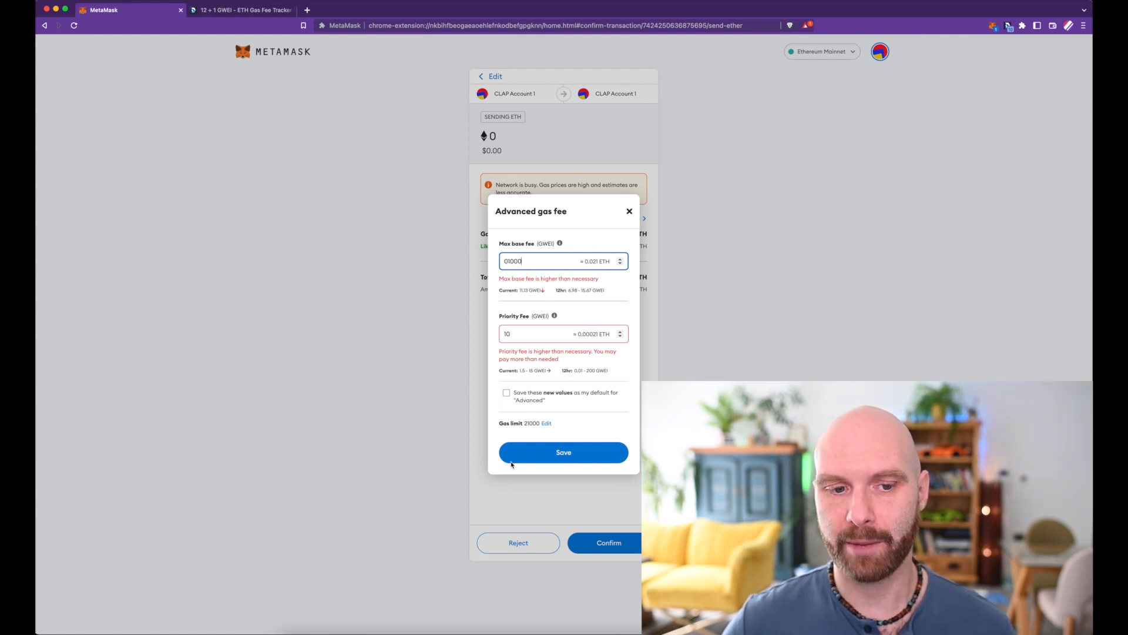
mouse_move(517, 424)
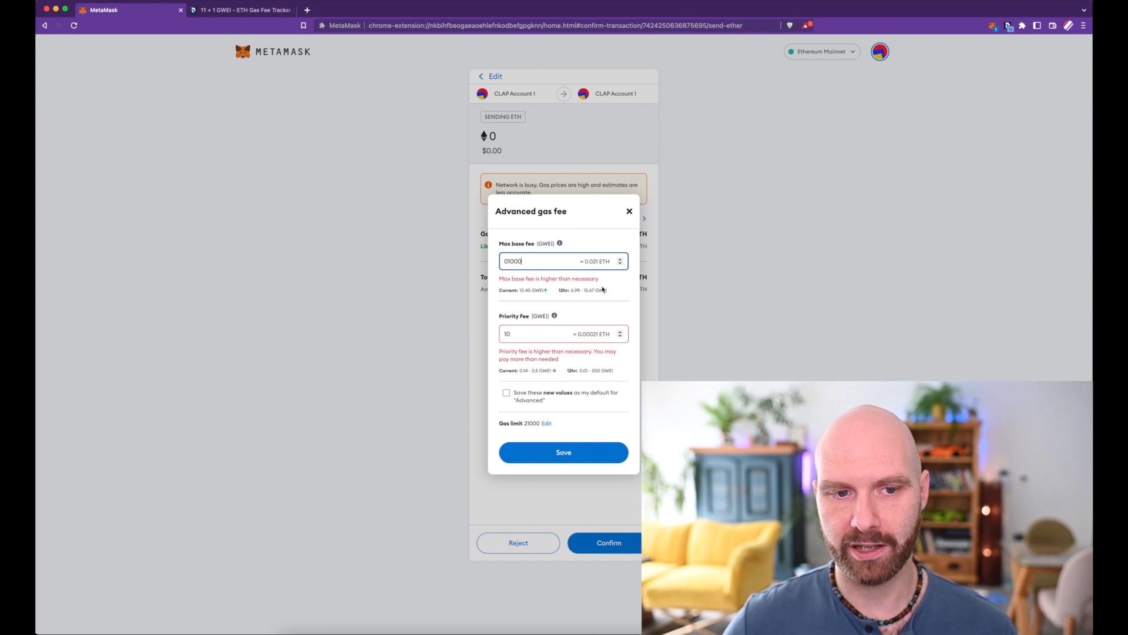
mouse_move(592, 322)
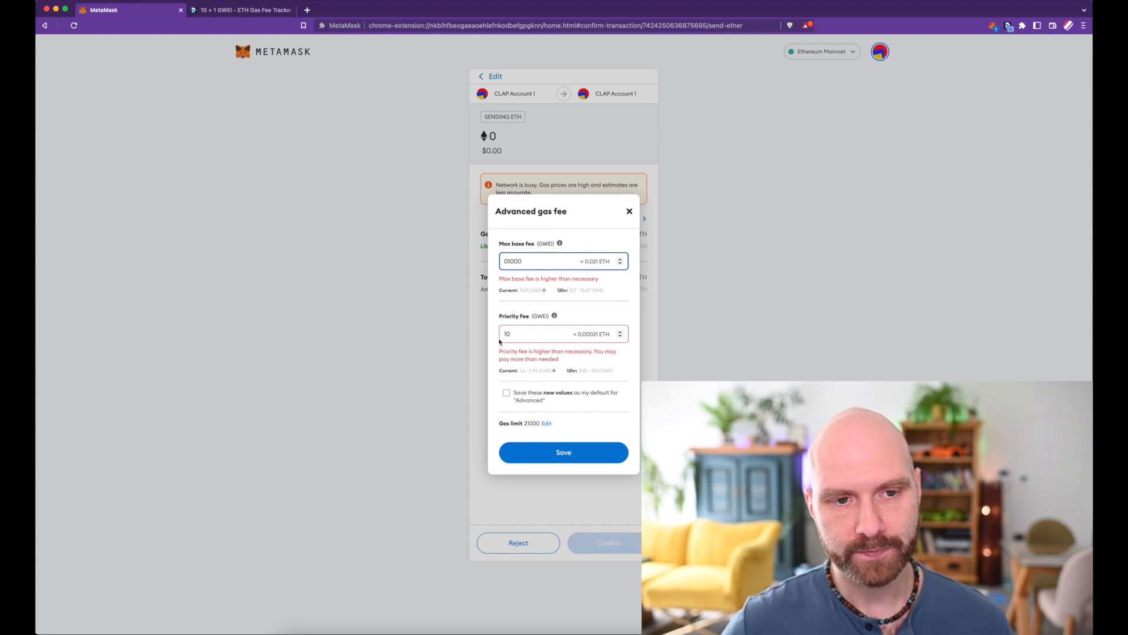
- Enter a 1000 GWEI max base fee beside the 10 GWEI priority fee in Advanced gas
left_click(526, 260)
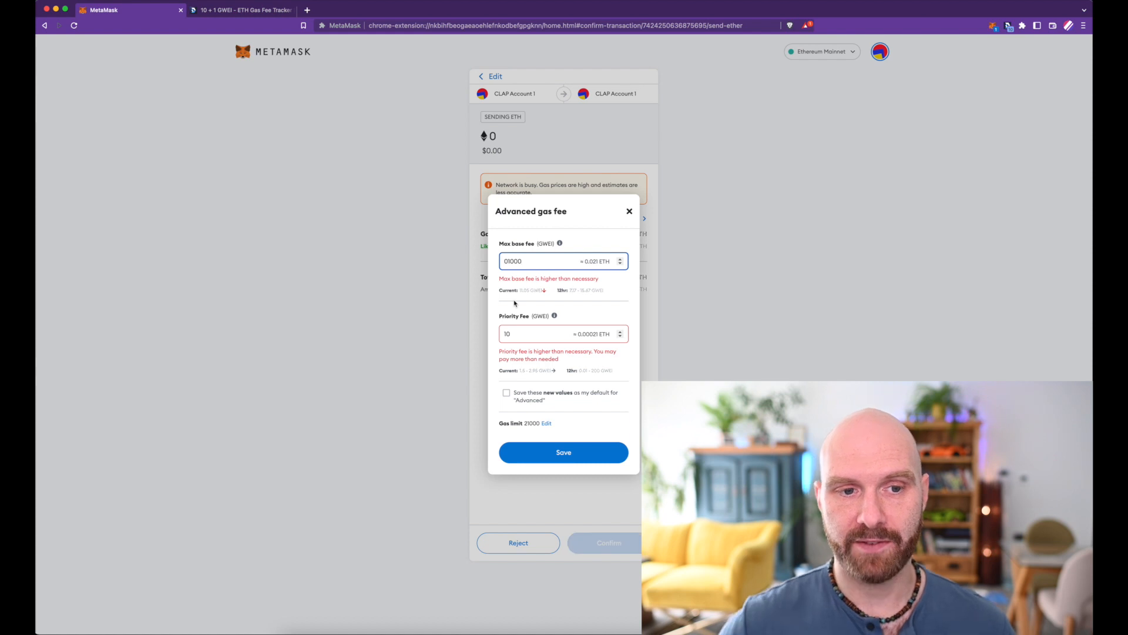
left_click(547, 260)
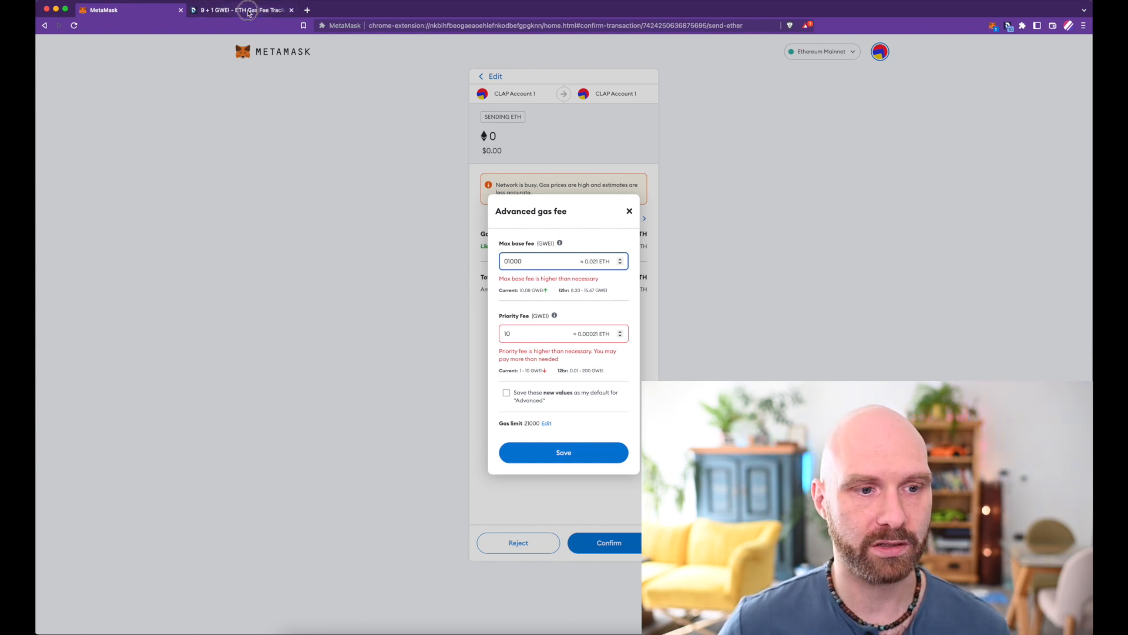
left_click(241, 9)
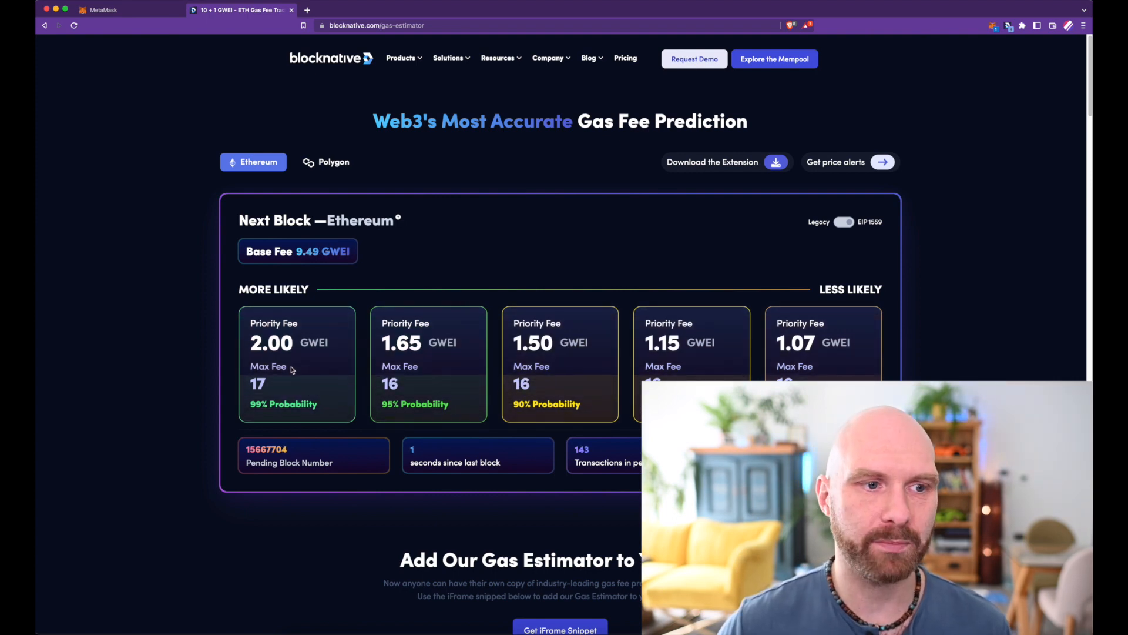
left_click(101, 9)
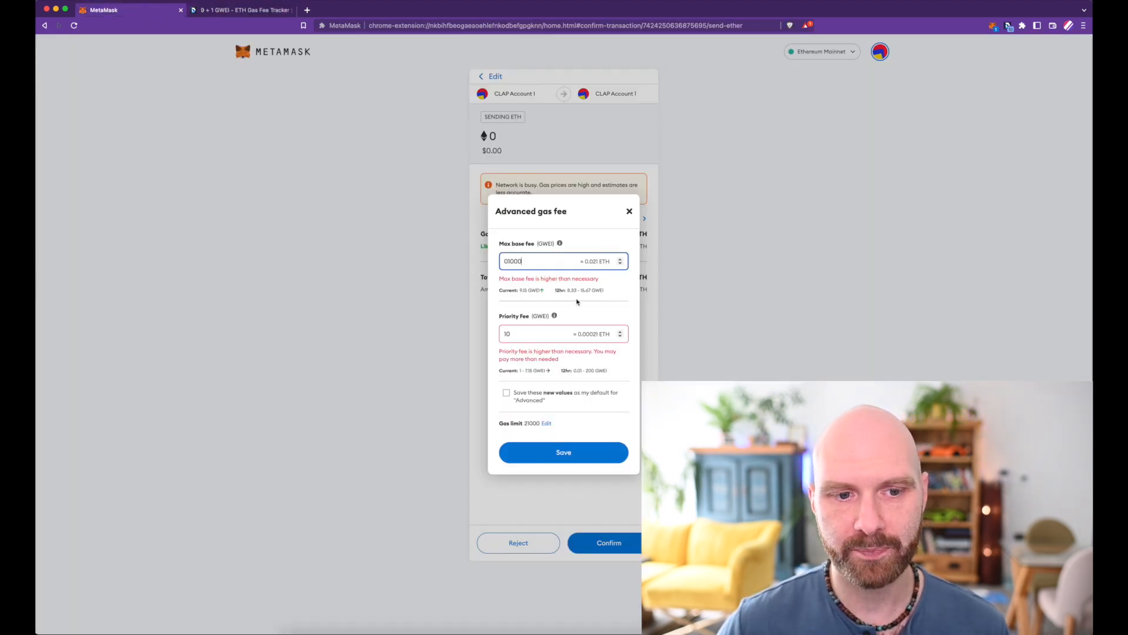
- Set the max base fee to 500 GWEI, save the values as default, and apply them
triple_click(532, 260)
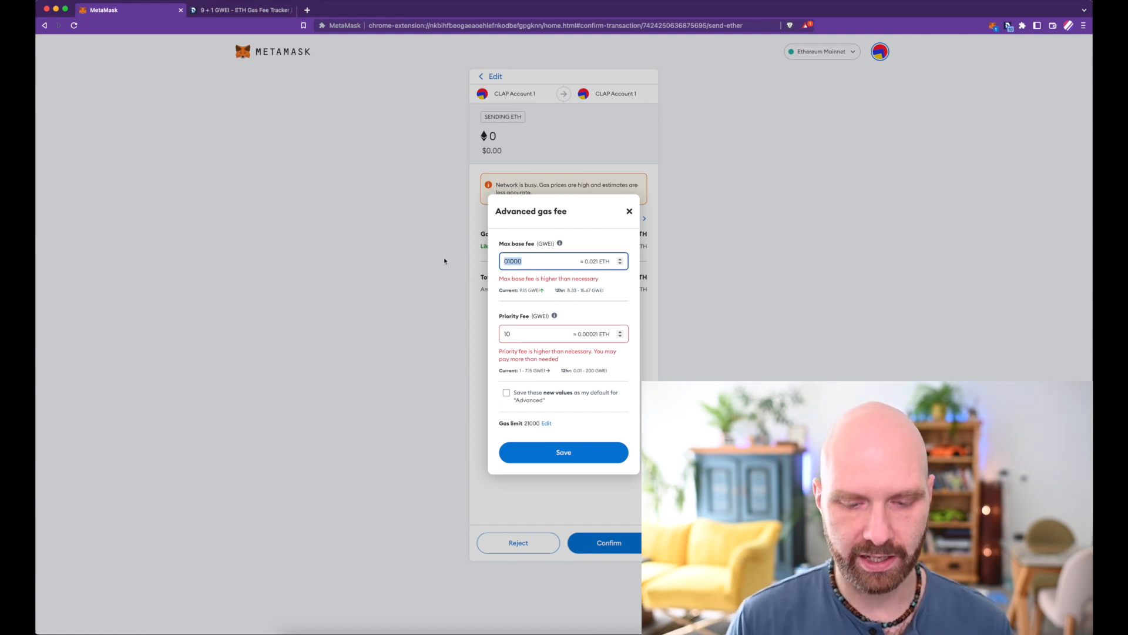
type("500")
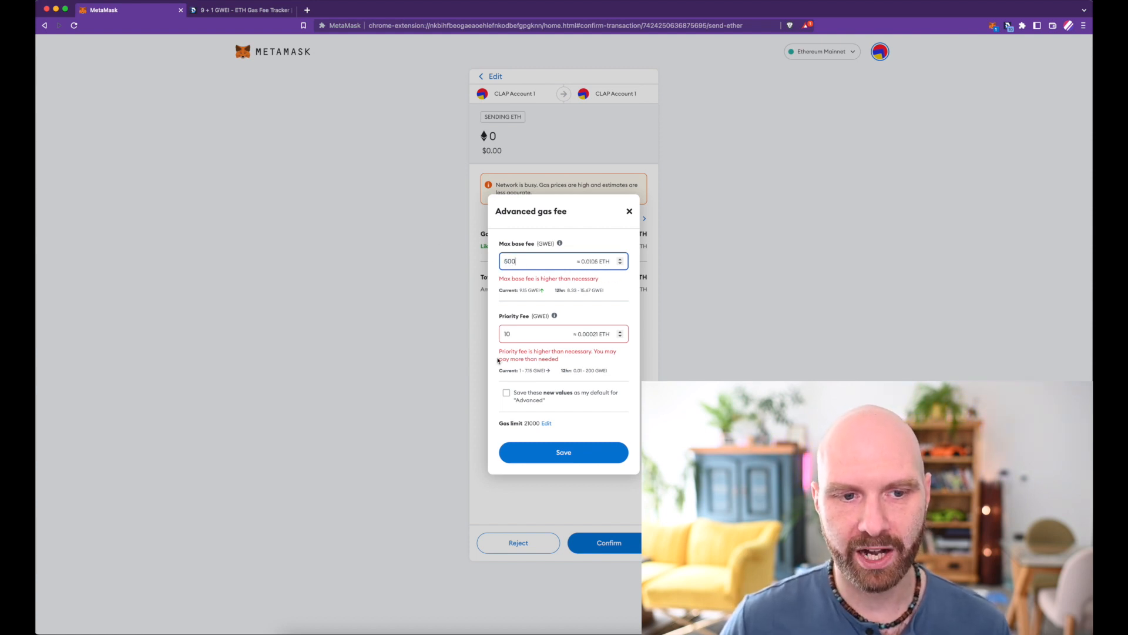
mouse_move(535, 389)
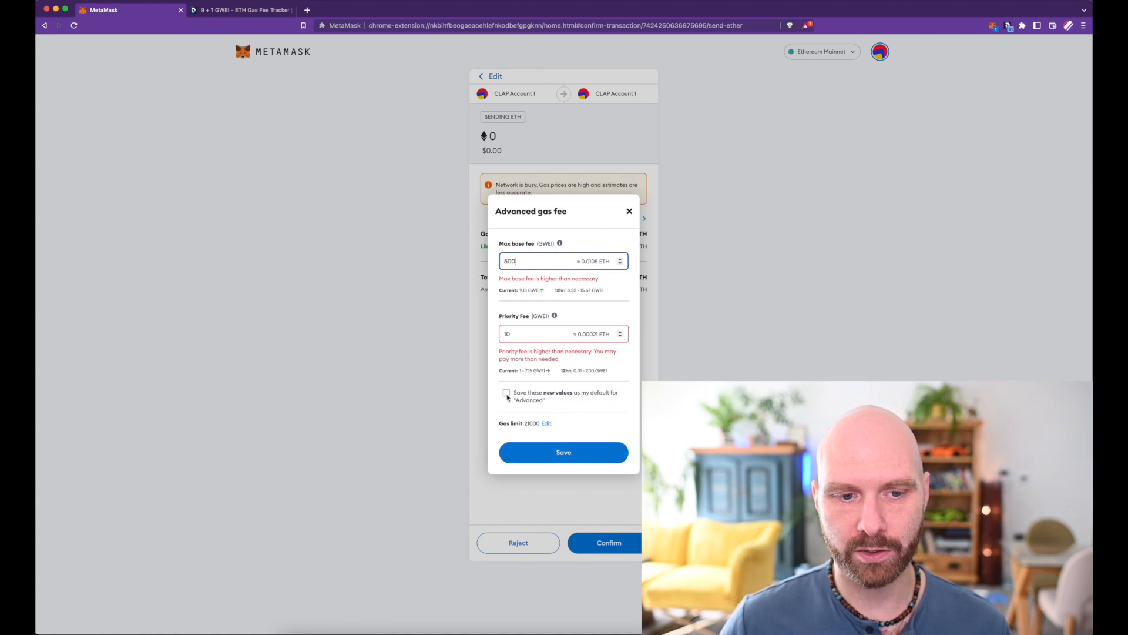
left_click(506, 394)
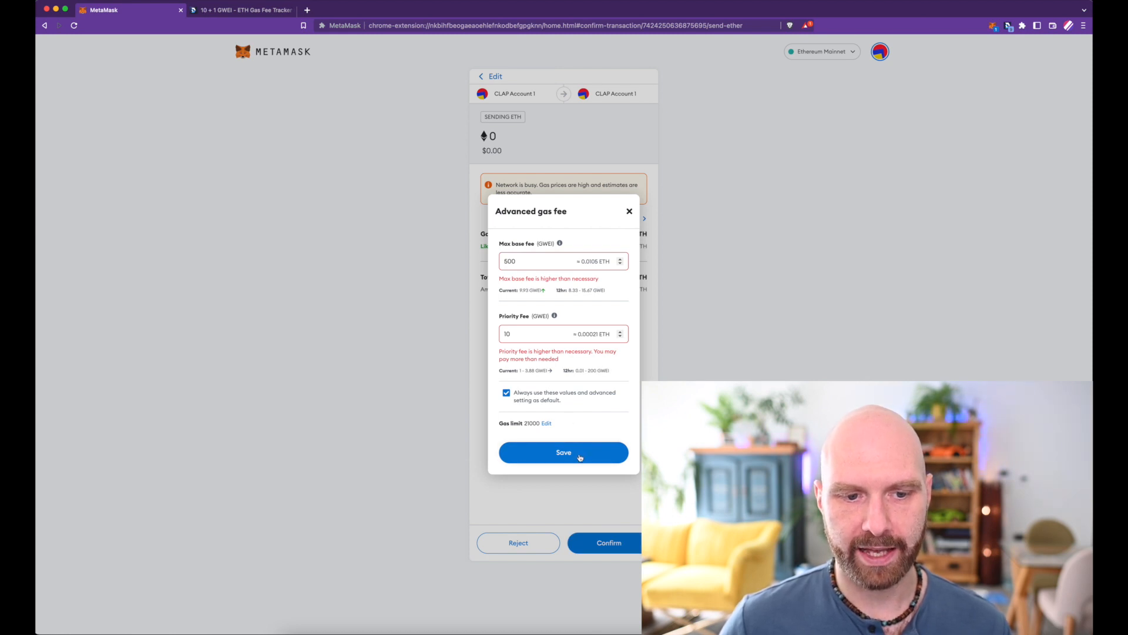
mouse_move(621, 396)
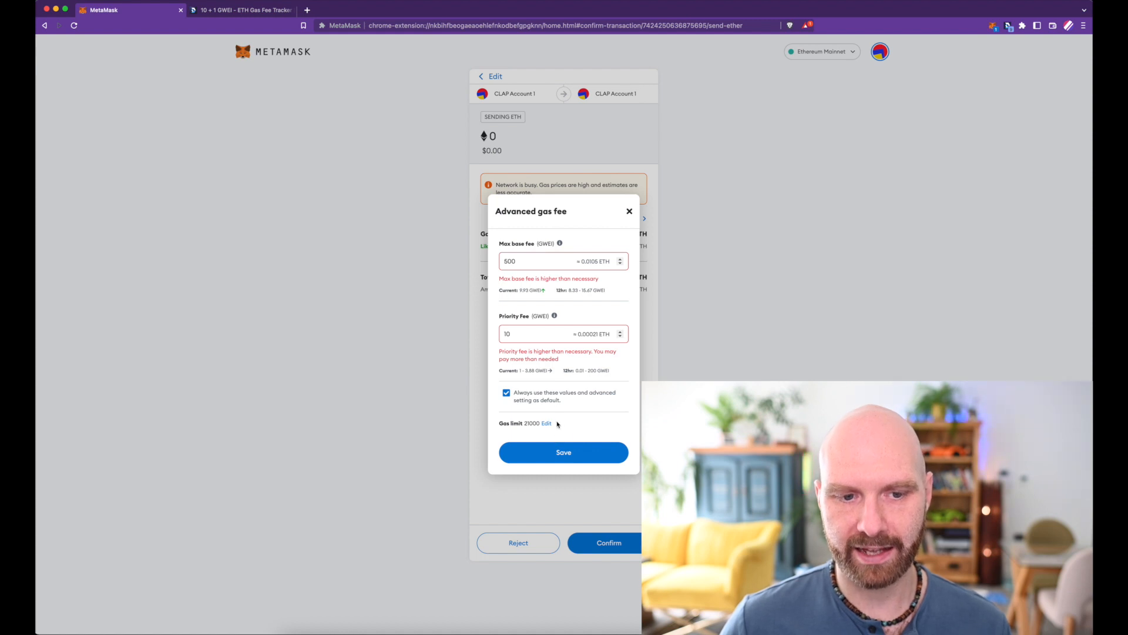
left_click(564, 452)
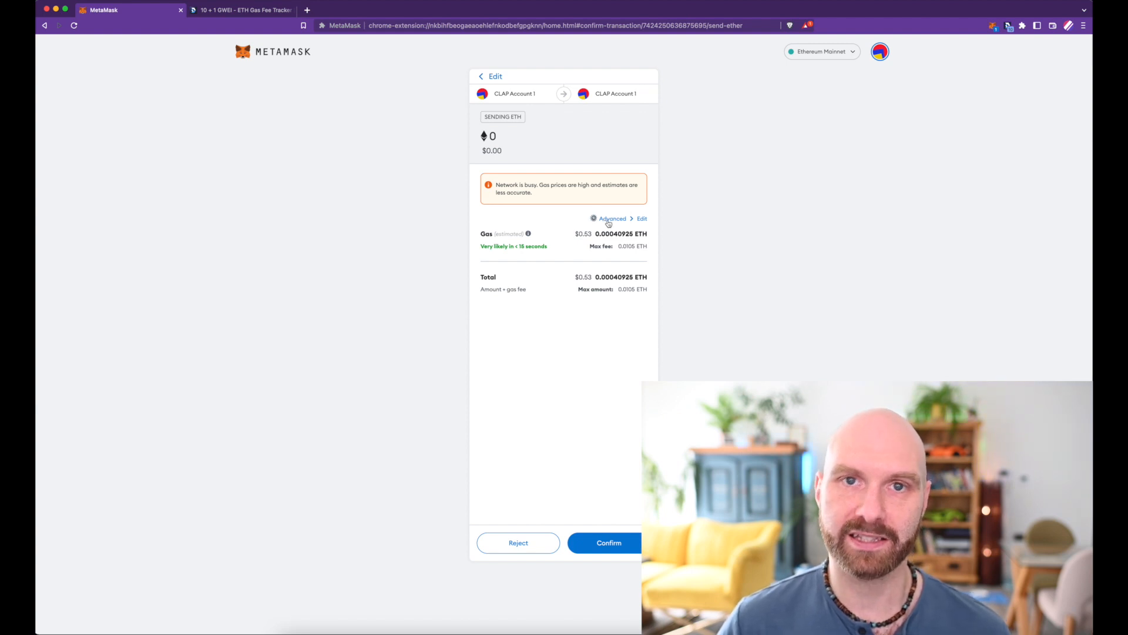
mouse_move(528, 379)
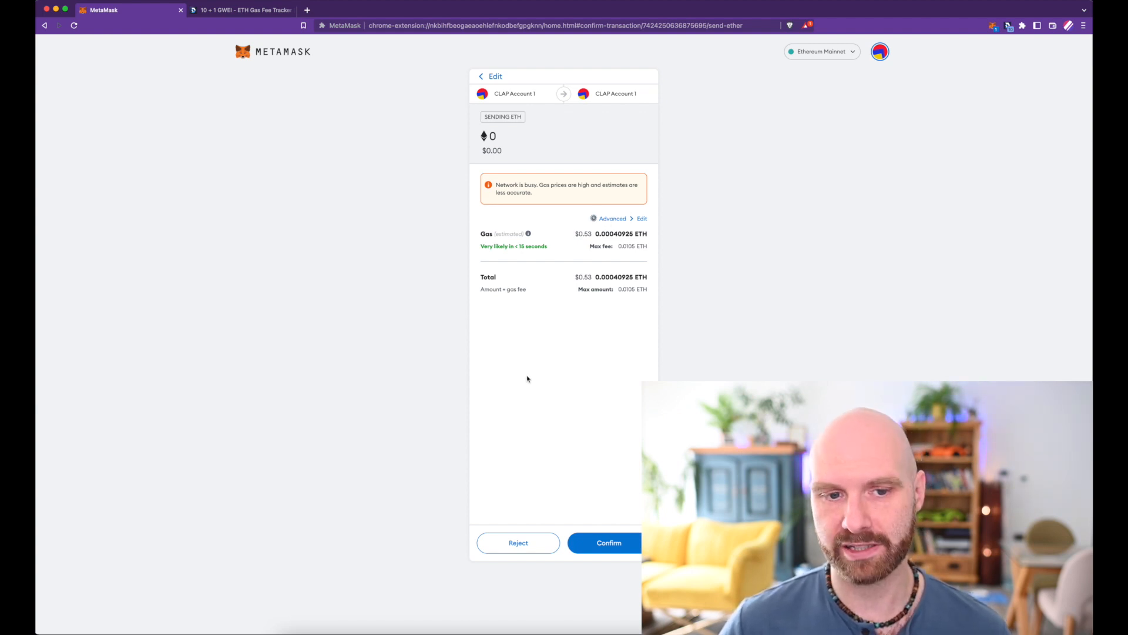
mouse_move(609, 542)
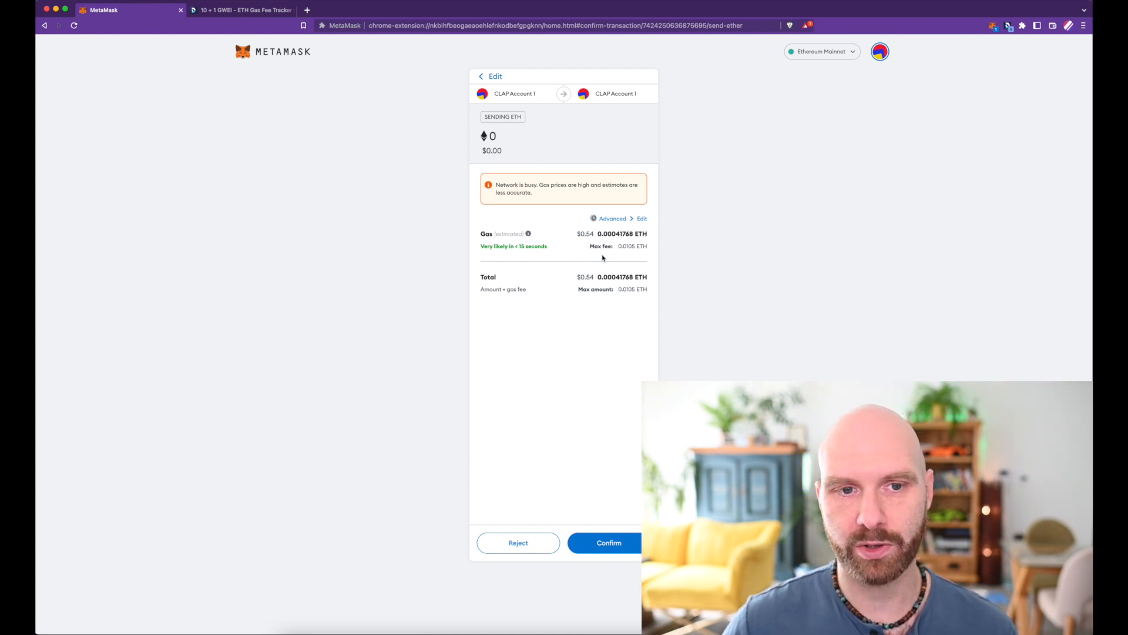
- Reapply the 500/10 GWEI Advanced fees with 'save as default' unticked
left_click(641, 218)
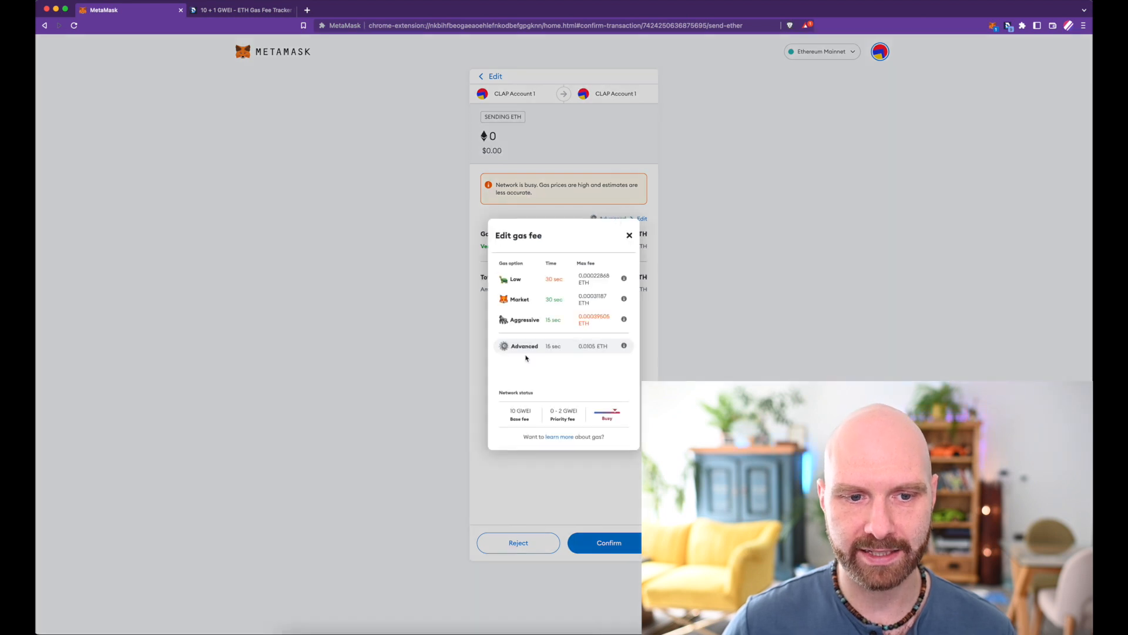
left_click(524, 346)
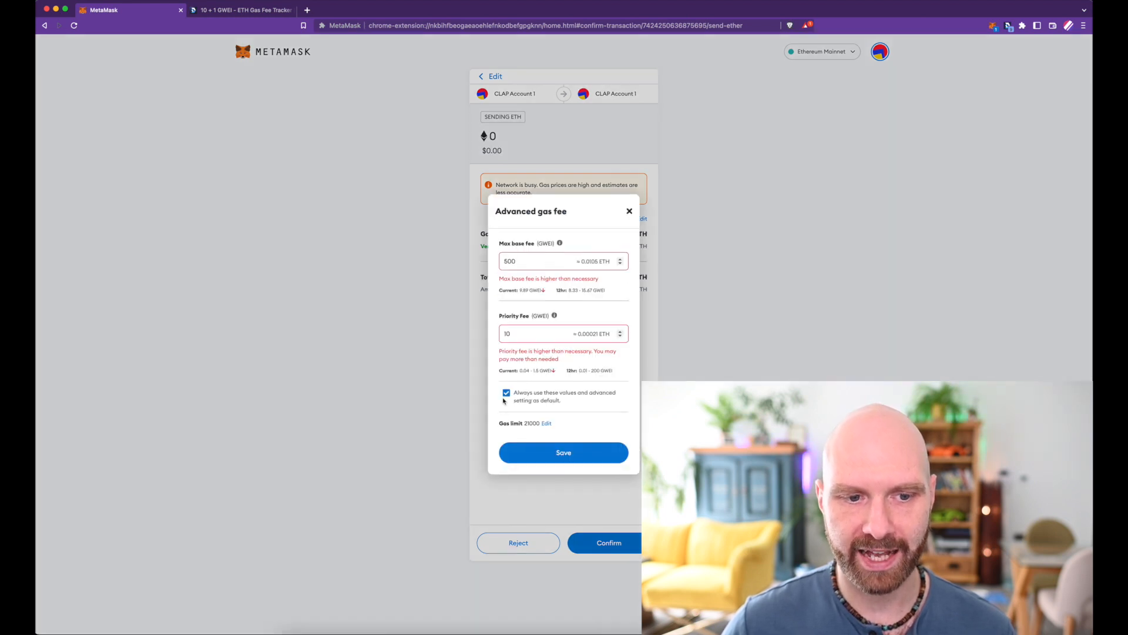
left_click(506, 392)
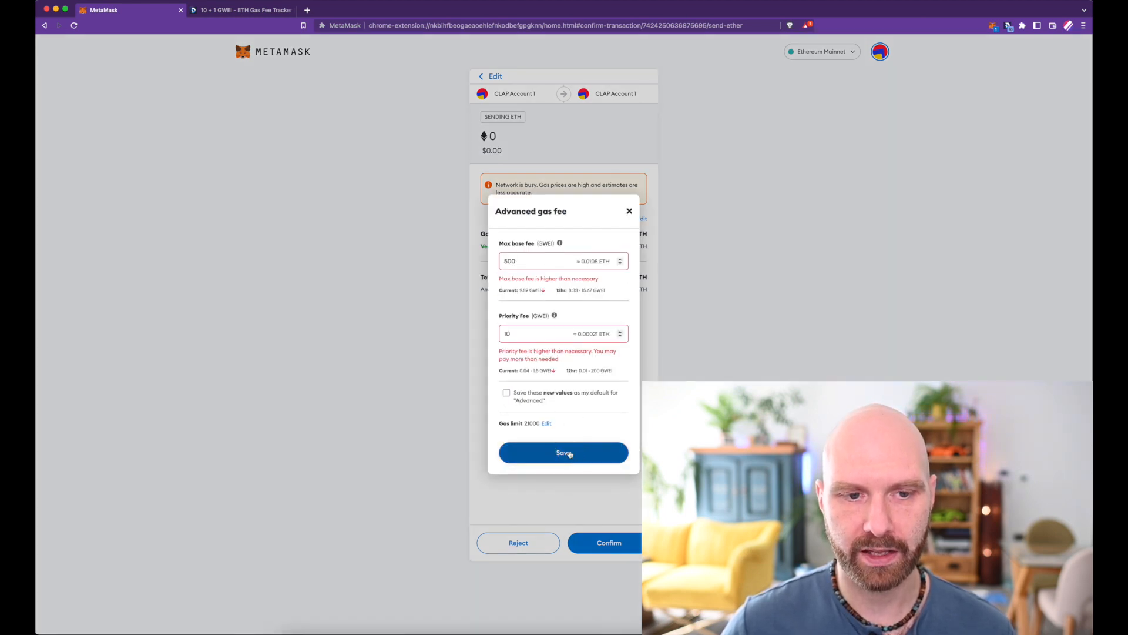
left_click(563, 451)
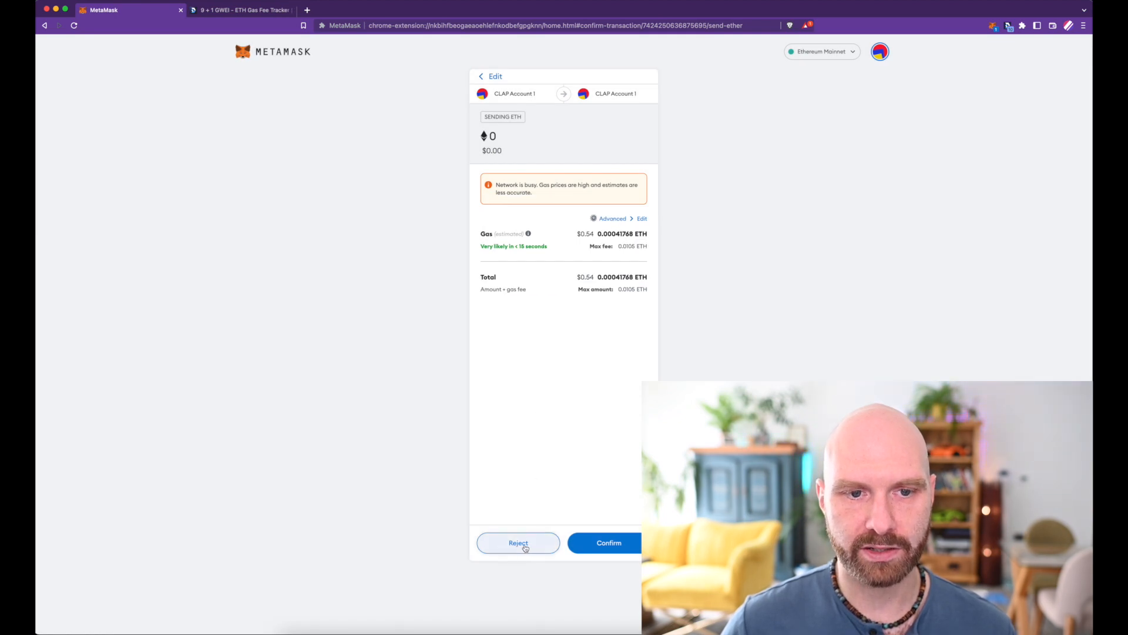
- Reject the send, start a new 0 ETH send to the pasted account address, and view its gas options
left_click(518, 543)
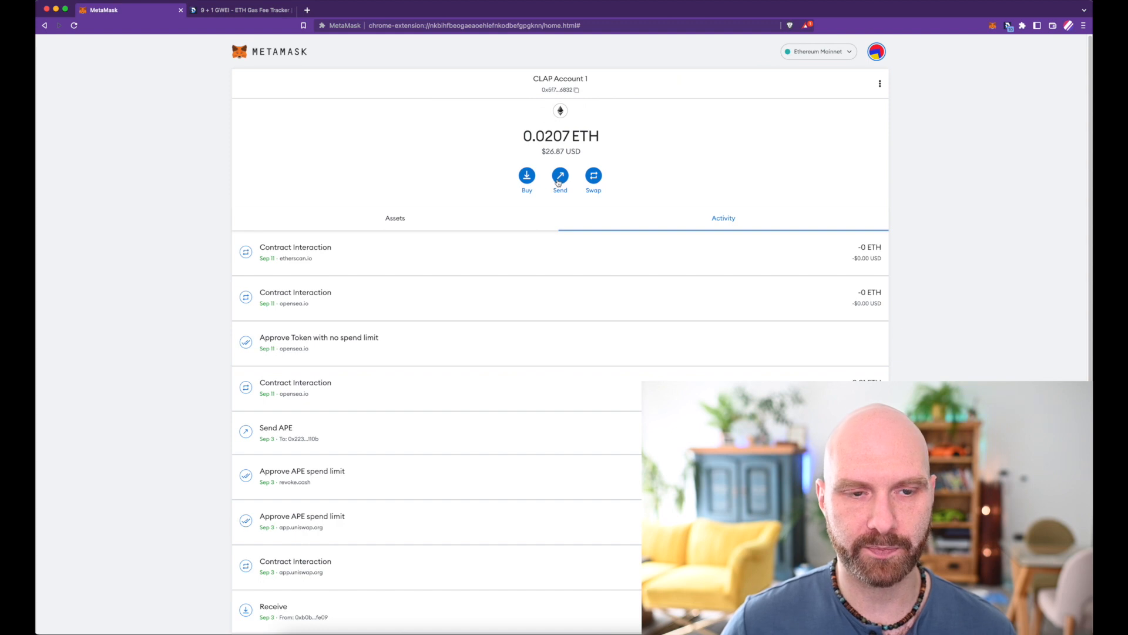
left_click(560, 177)
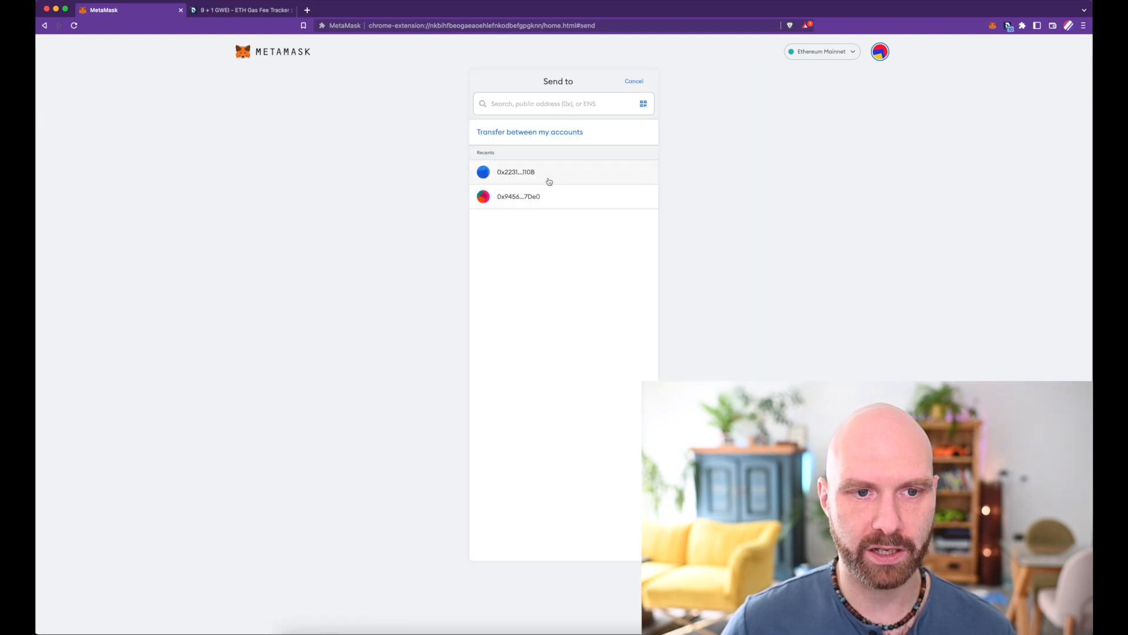
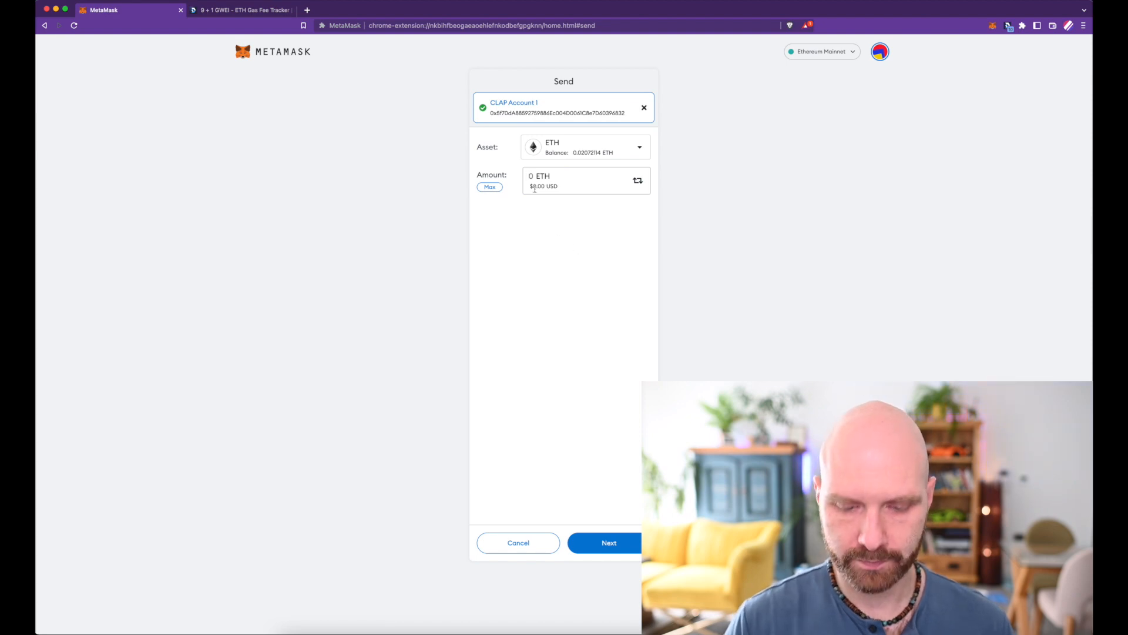
left_click(609, 542)
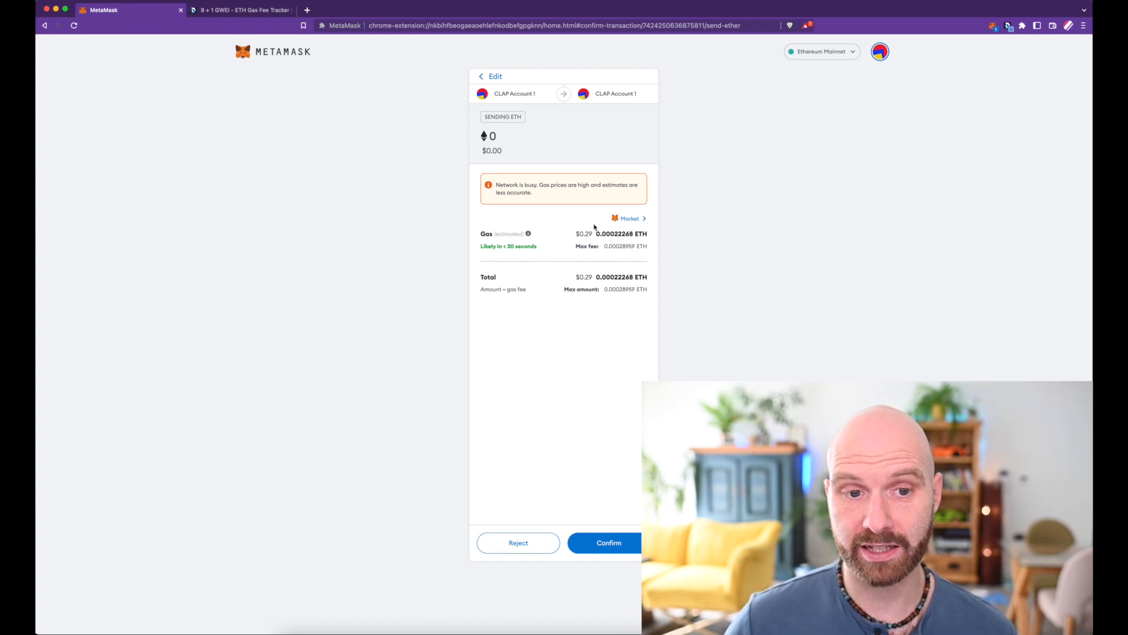
mouse_move(591, 244)
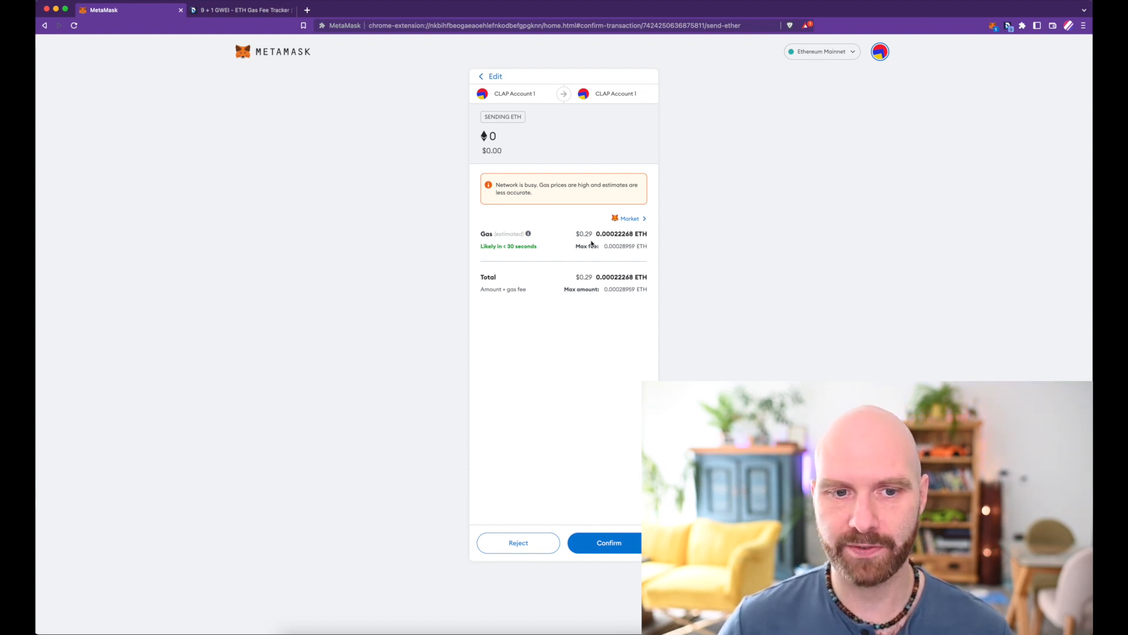
left_click(608, 543)
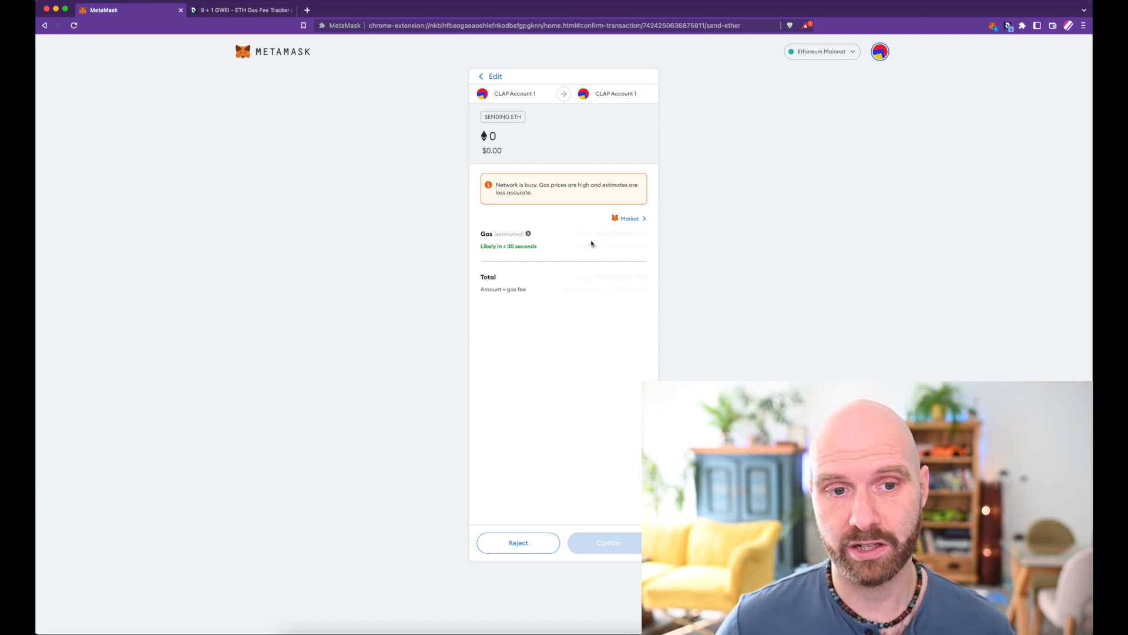
left_click(627, 218)
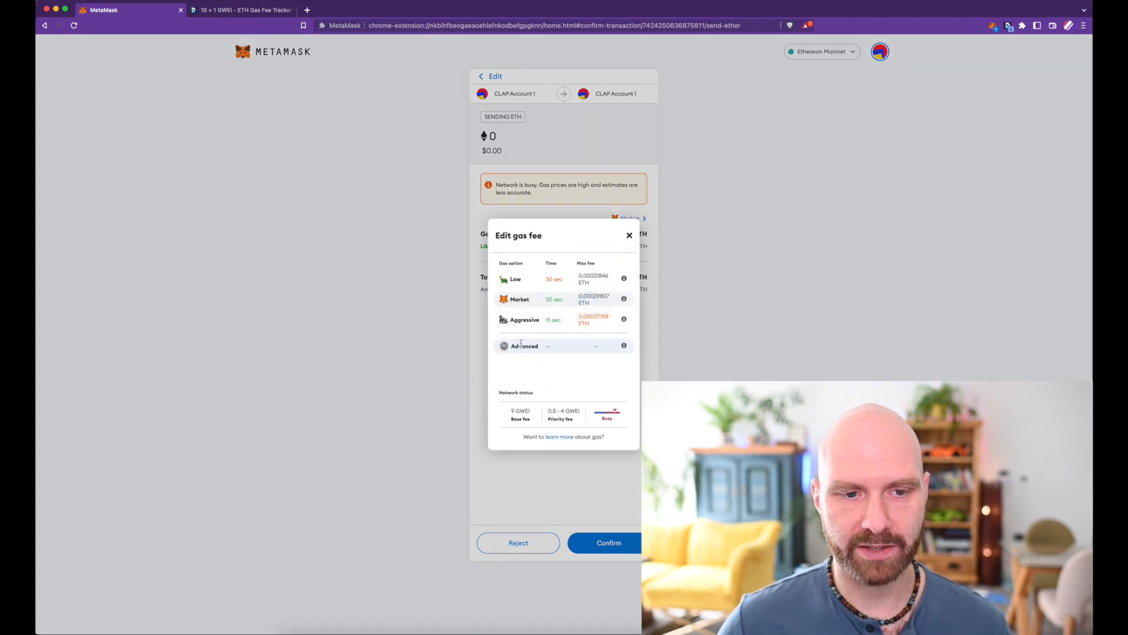
- Inspect the Advanced gas fee fields showing 14.19 GWEI max base and 1.5 GWEI priority
left_click(525, 346)
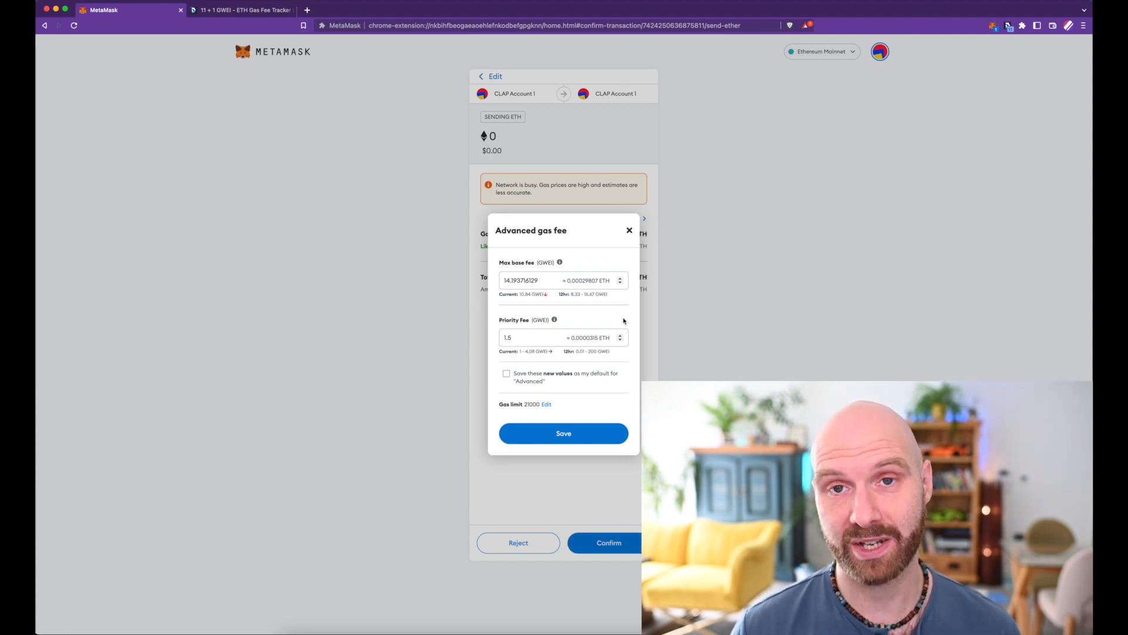
mouse_move(475, 343)
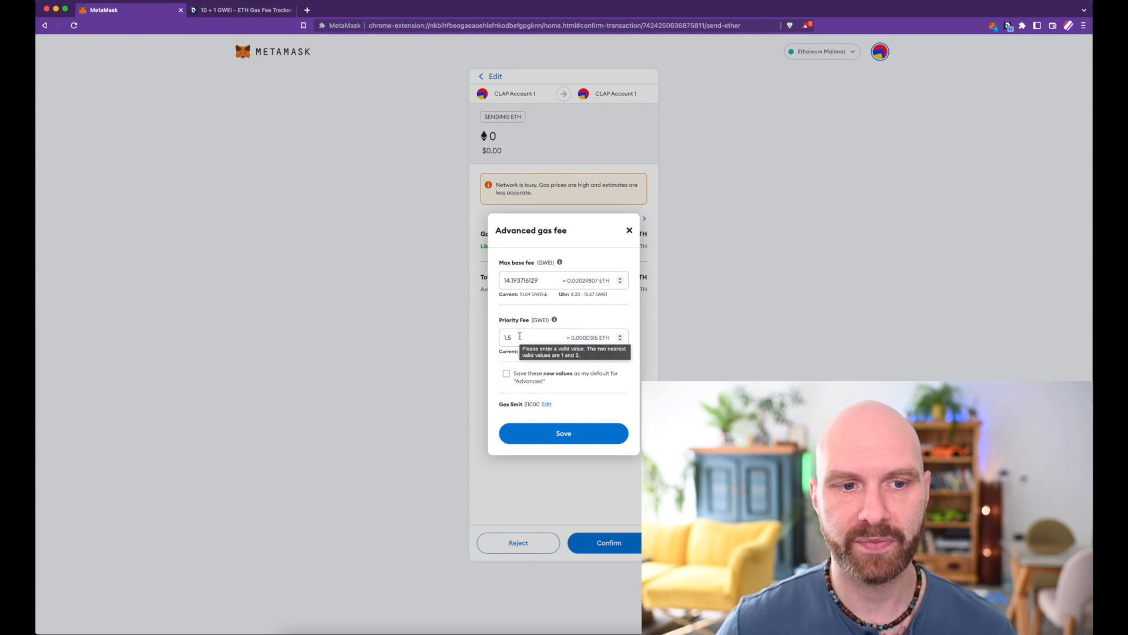
left_click(539, 280)
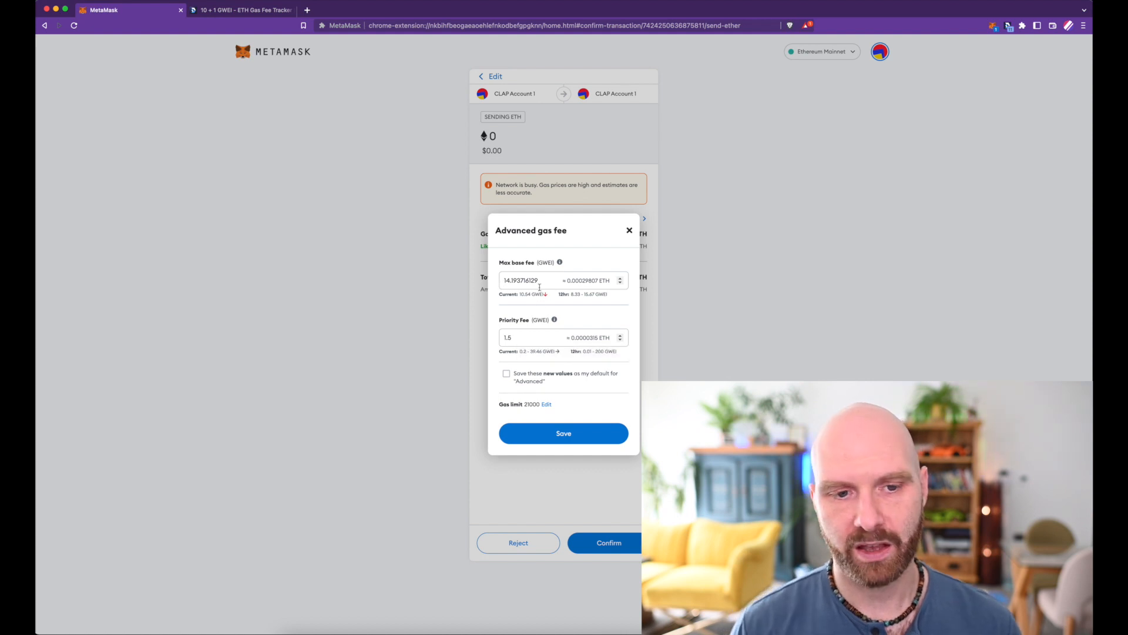